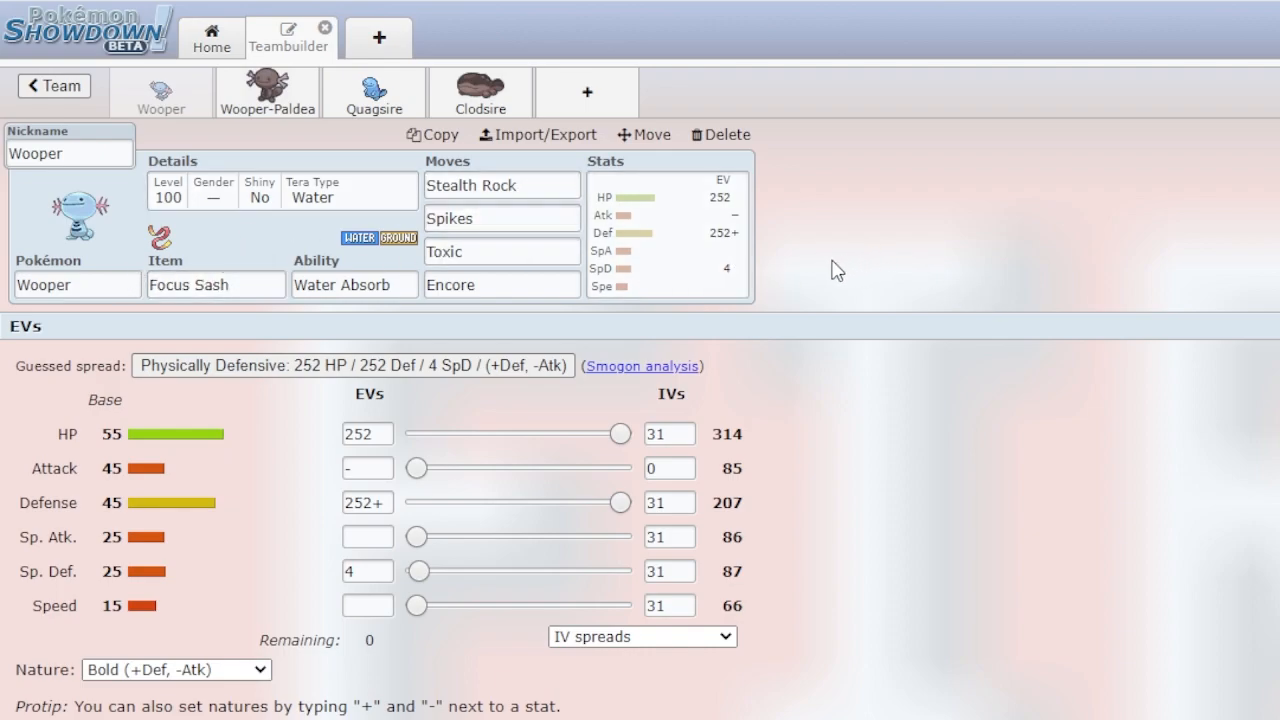
mouse_move(548, 296)
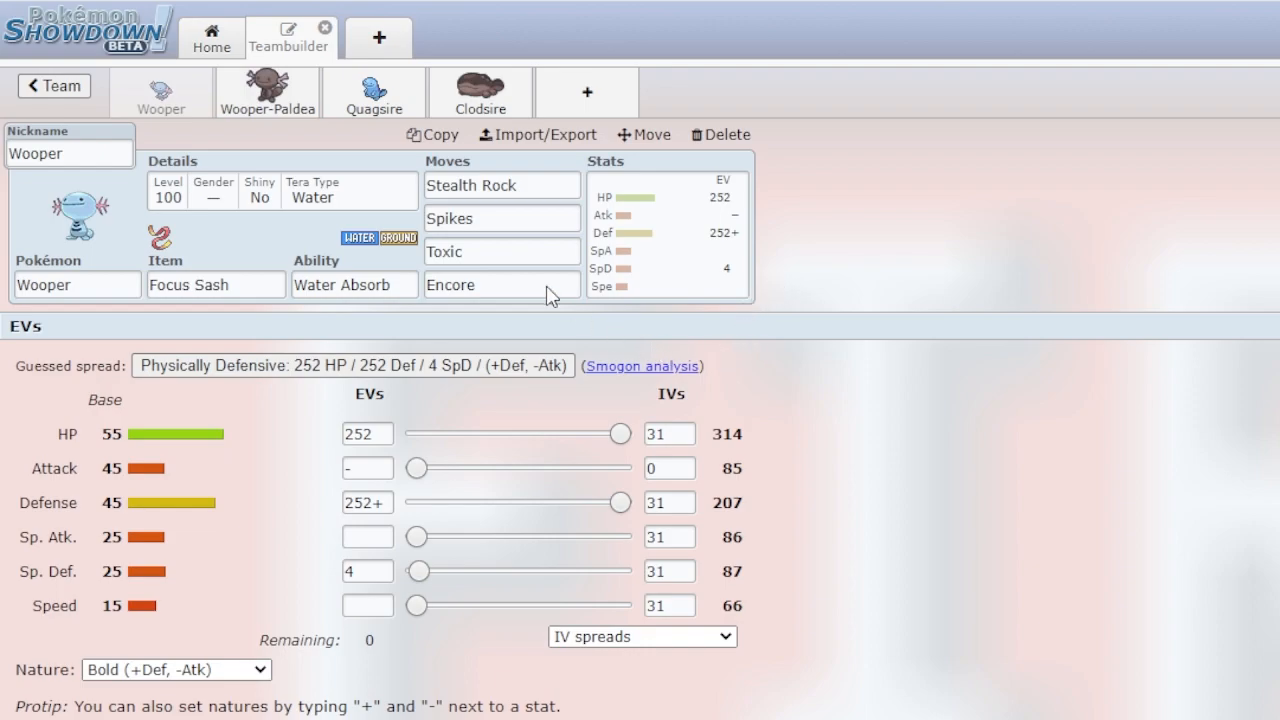
- Review Wooper-Paldea's Eviolite, Stockpile and Body Press, and its 188 HP/252 Def/68 SpD spread
left_click(267, 92)
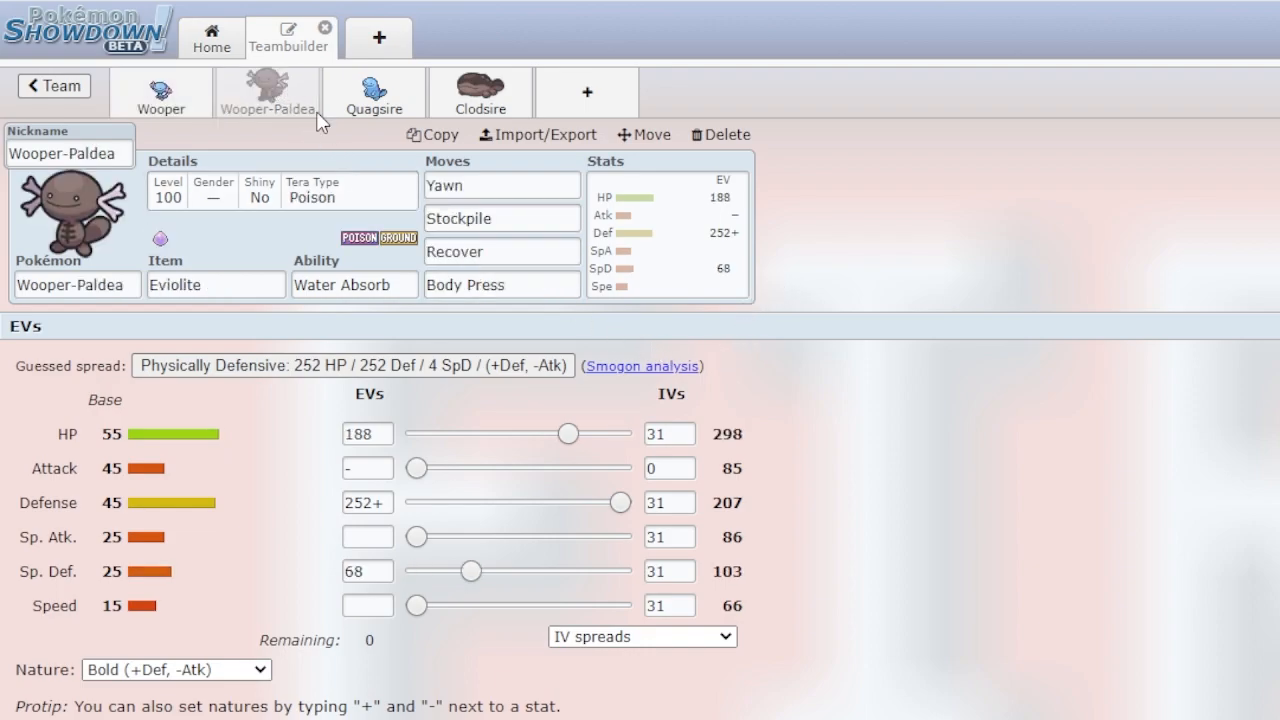
mouse_move(357, 321)
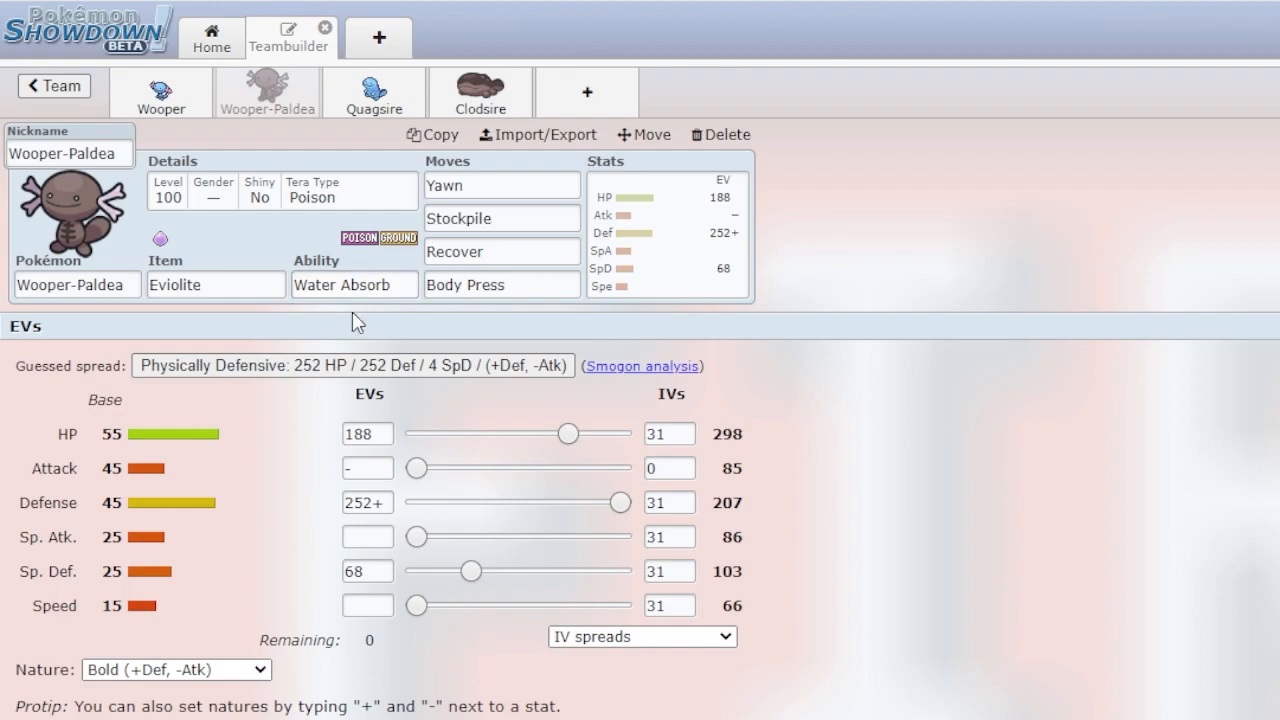
left_click(216, 284)
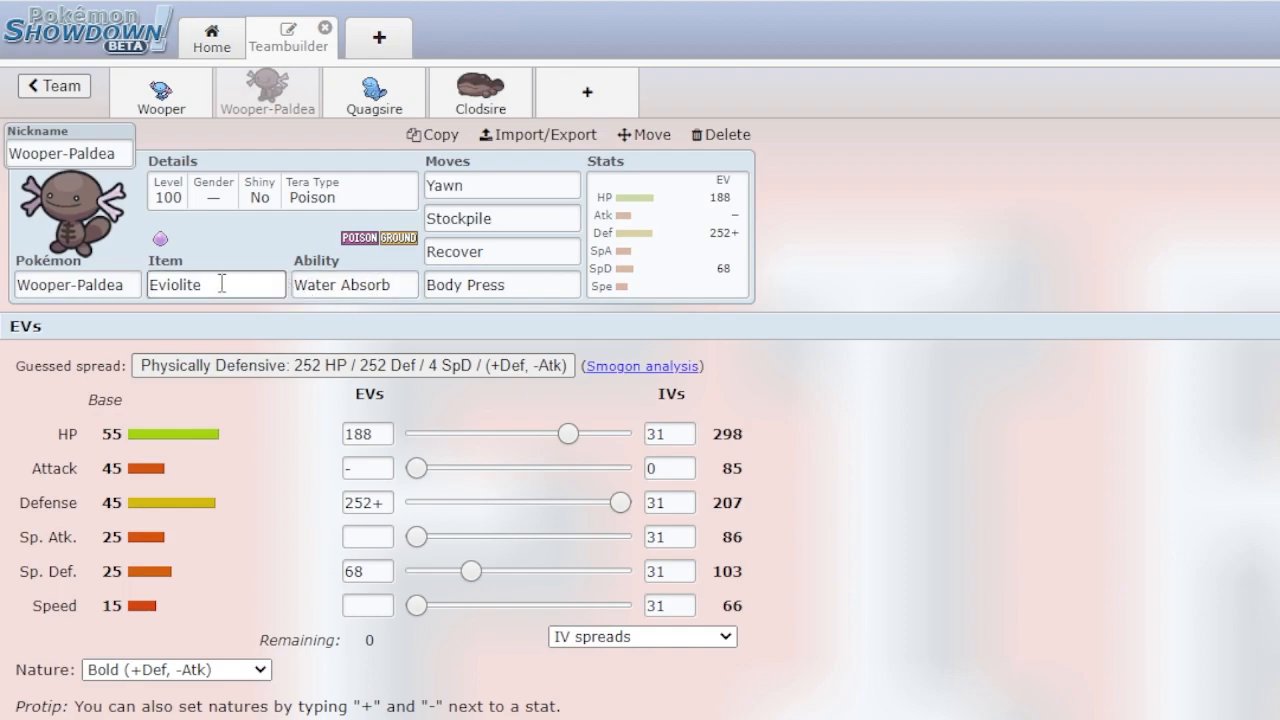
mouse_move(653, 288)
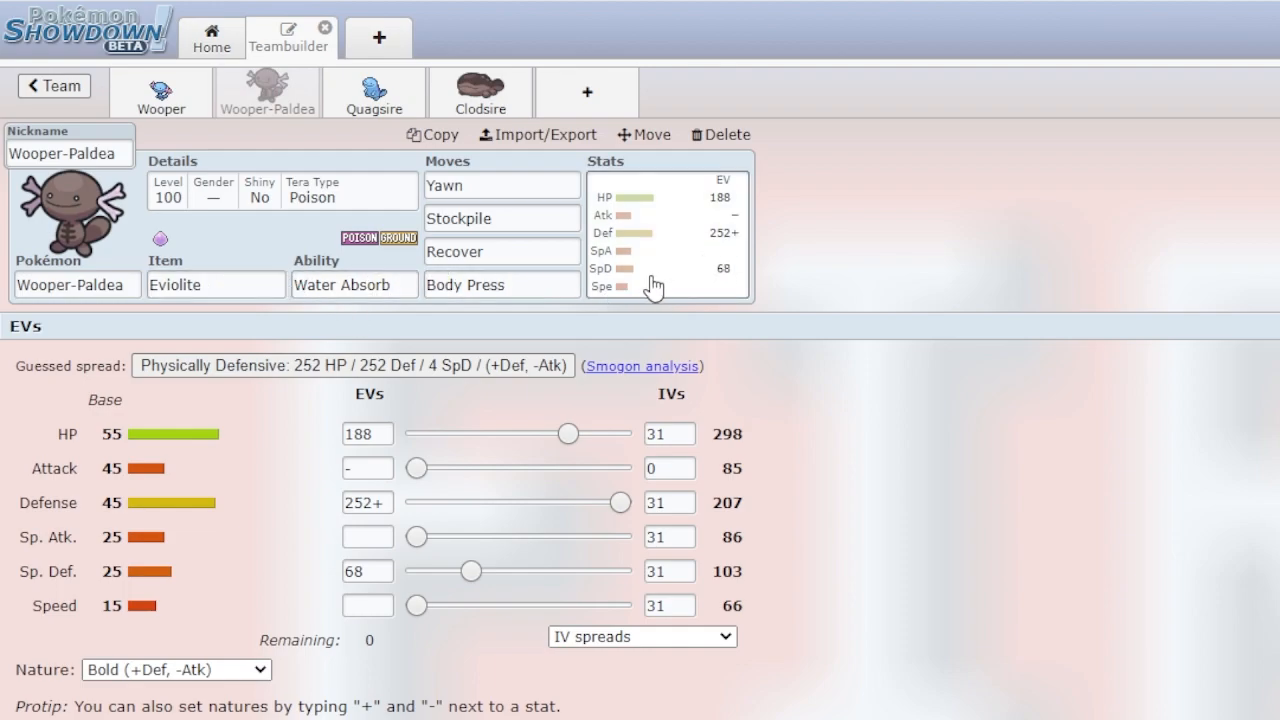
left_click(501, 218)
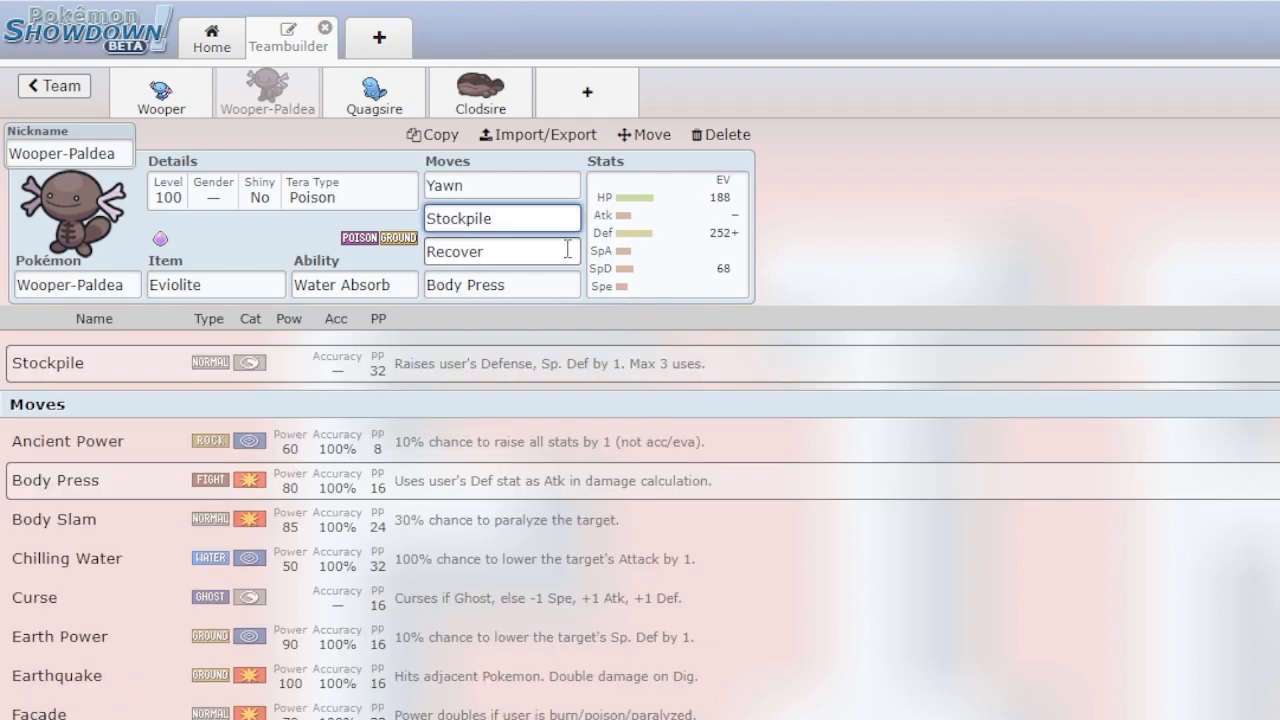
mouse_move(680, 268)
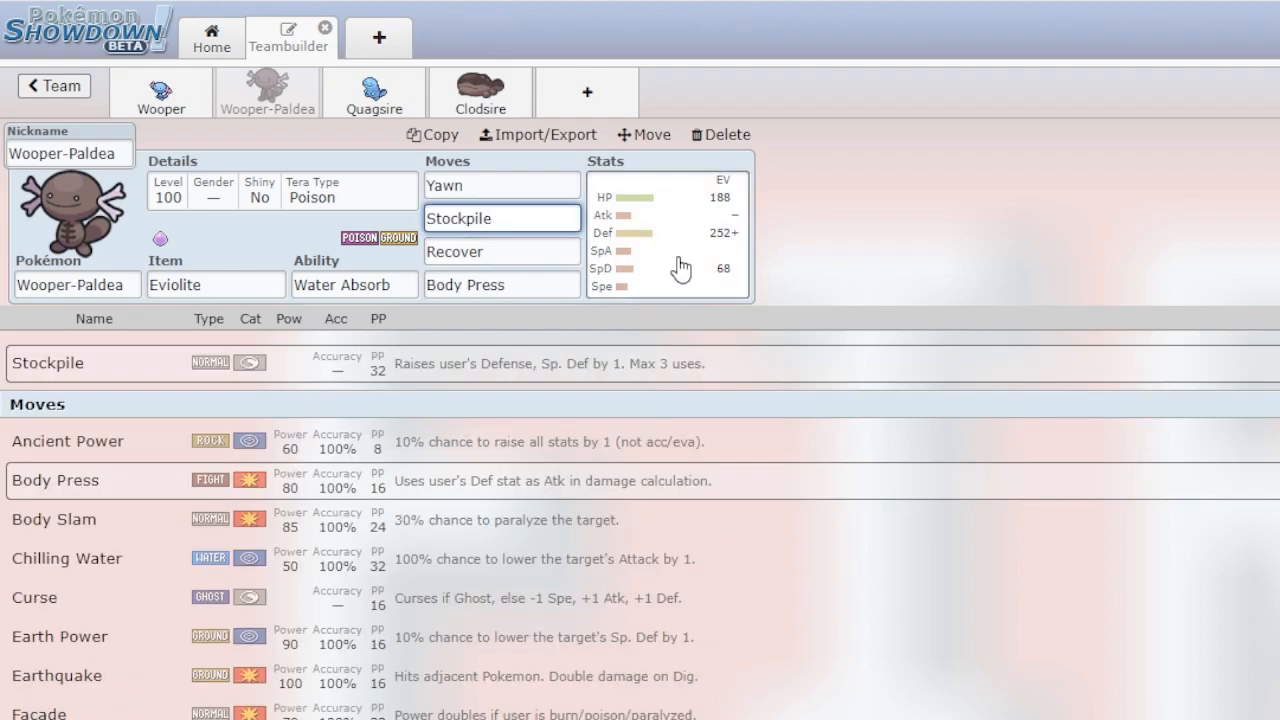
left_click(667, 240)
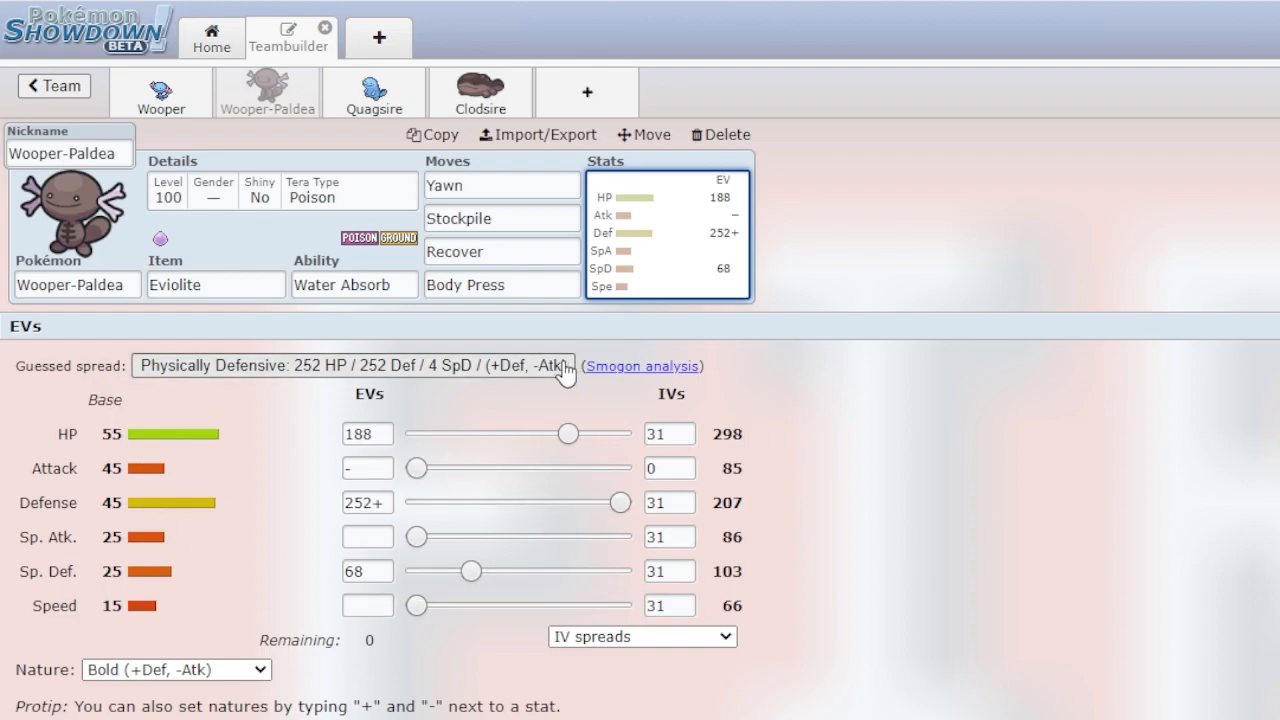
left_click(501, 285)
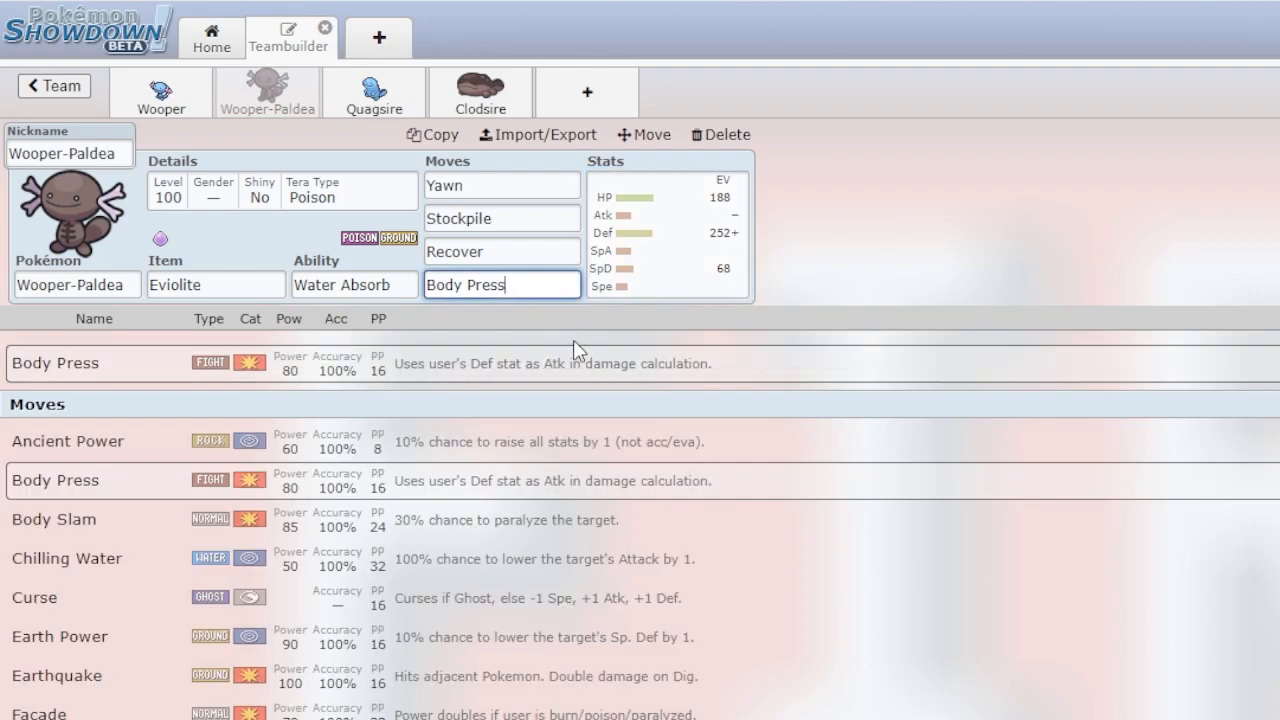
mouse_move(702, 275)
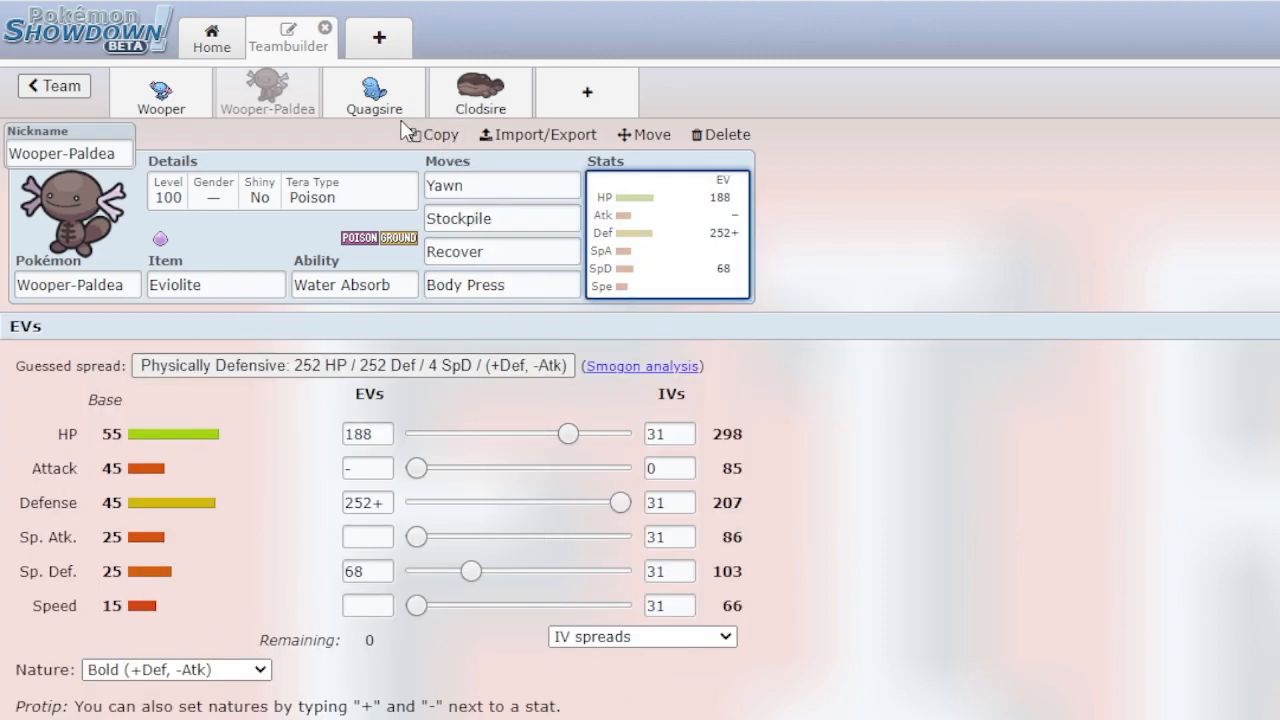
- Inspect Quagsire's Unaware ability and its Curse and Liquidation moves
left_click(374, 92)
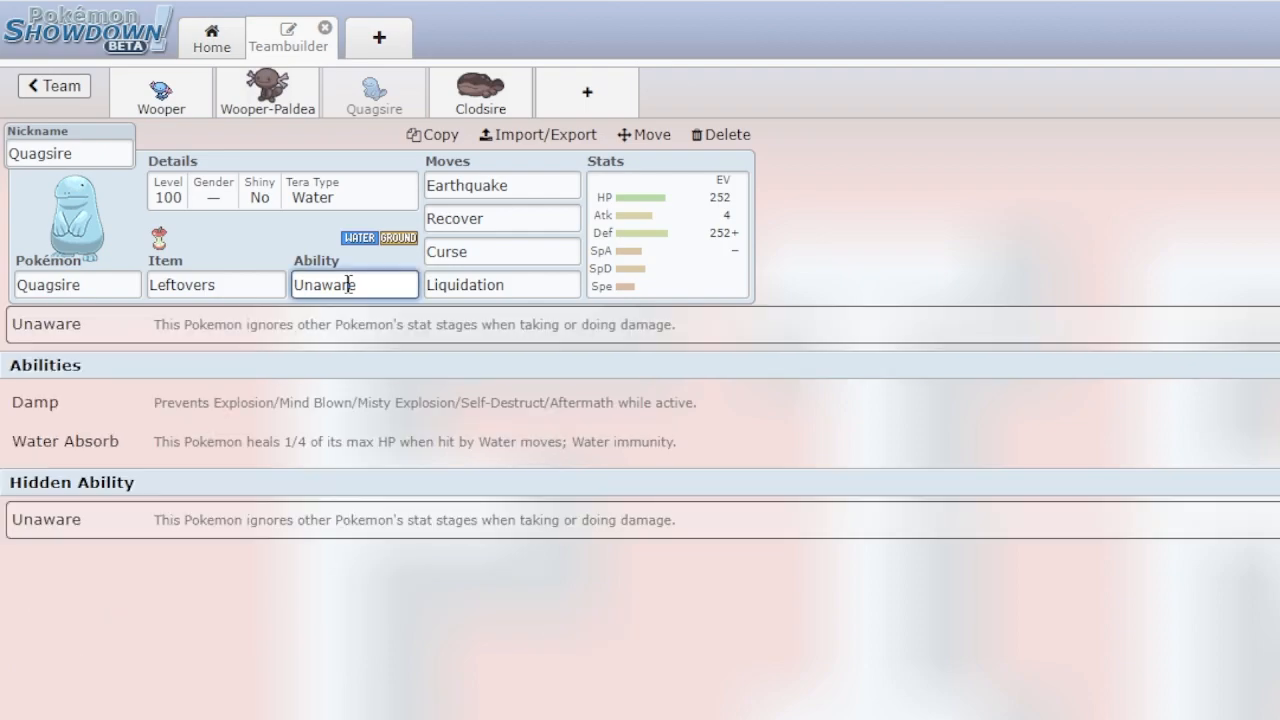
left_click(501, 284)
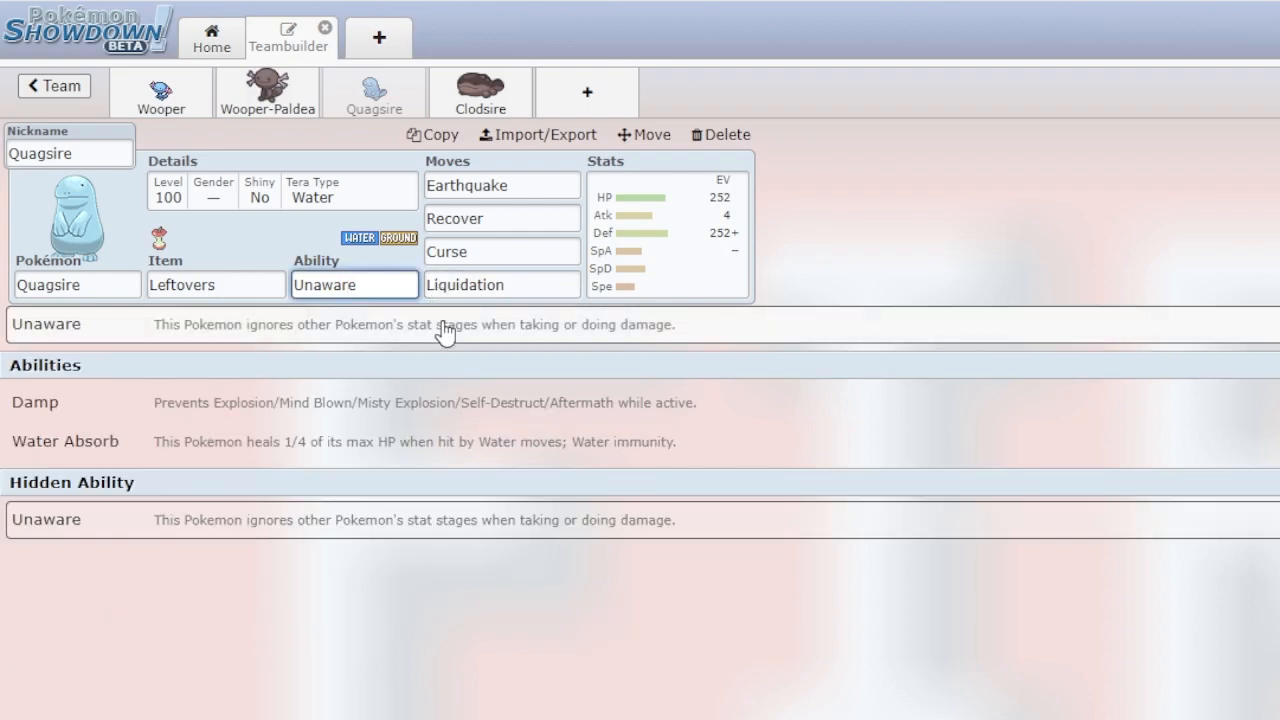
mouse_move(270, 177)
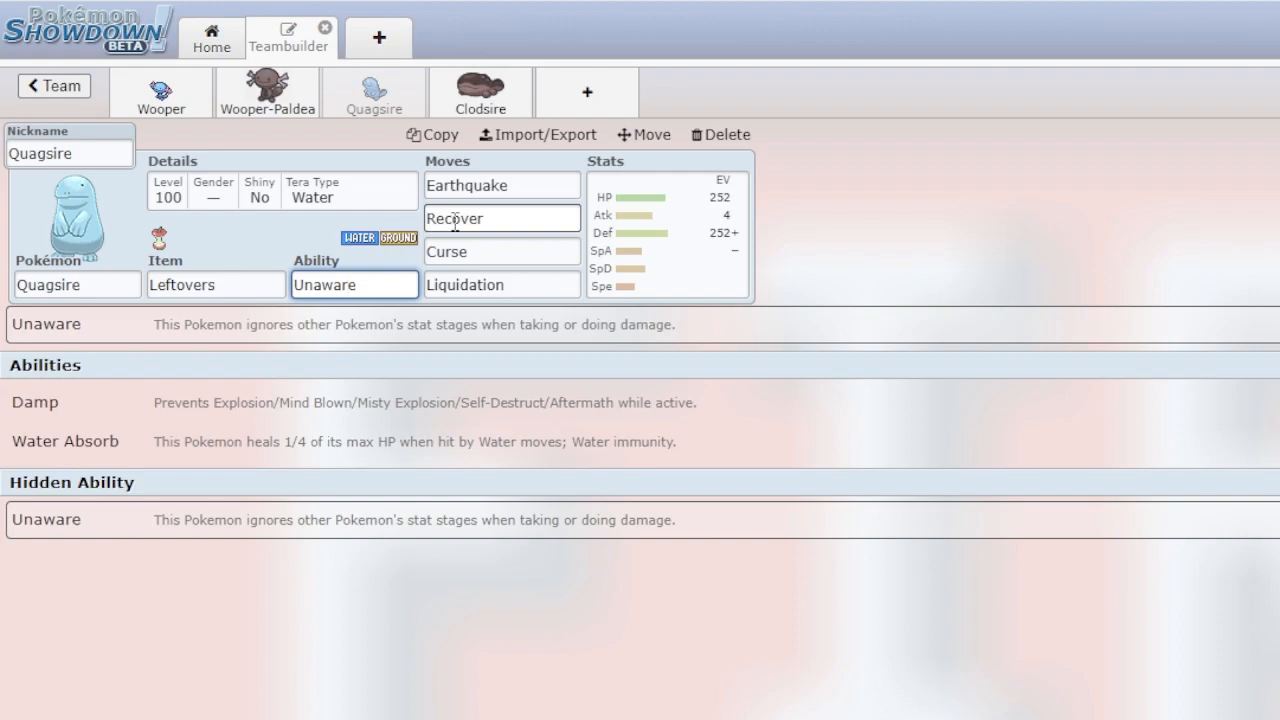
left_click(500, 251)
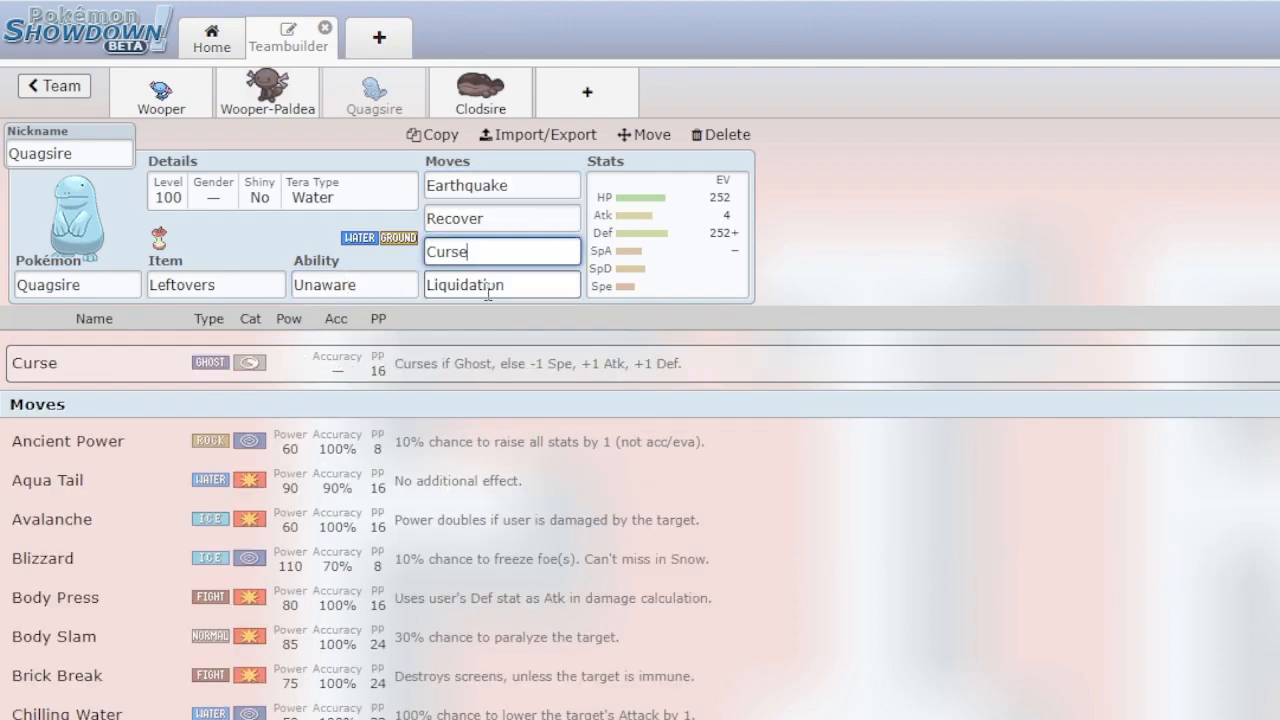
left_click(502, 285)
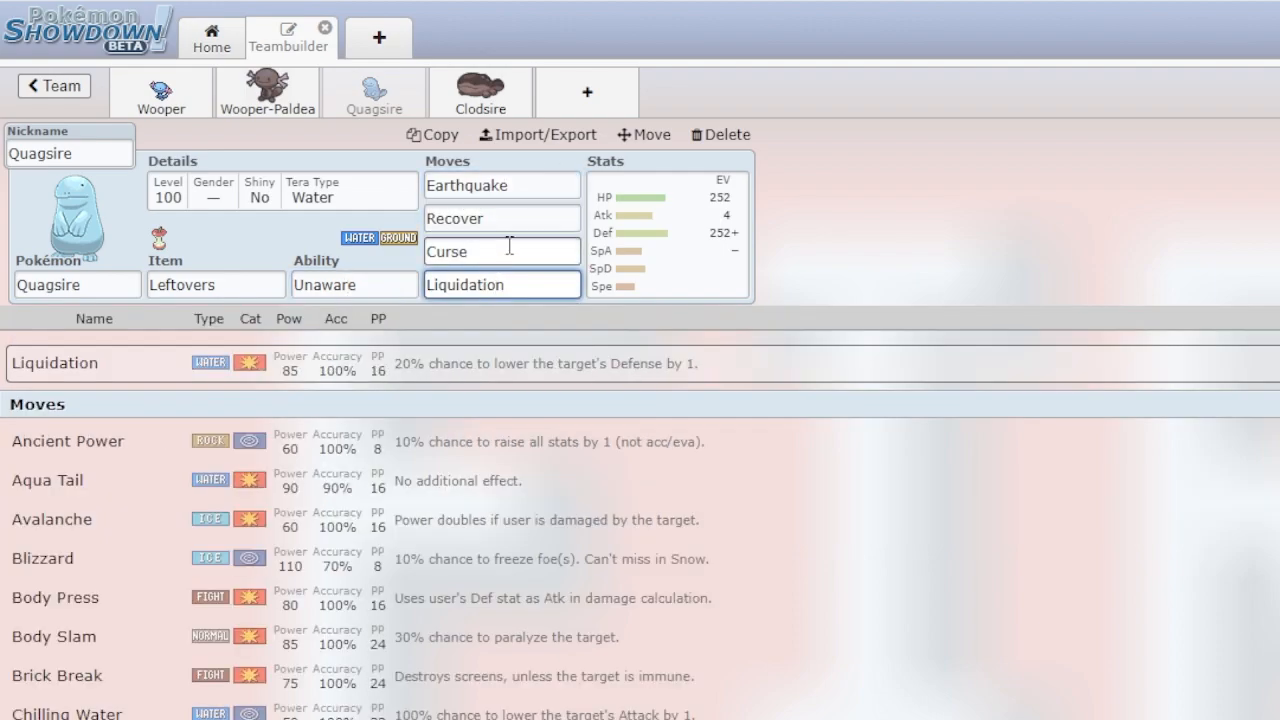
mouse_move(548, 247)
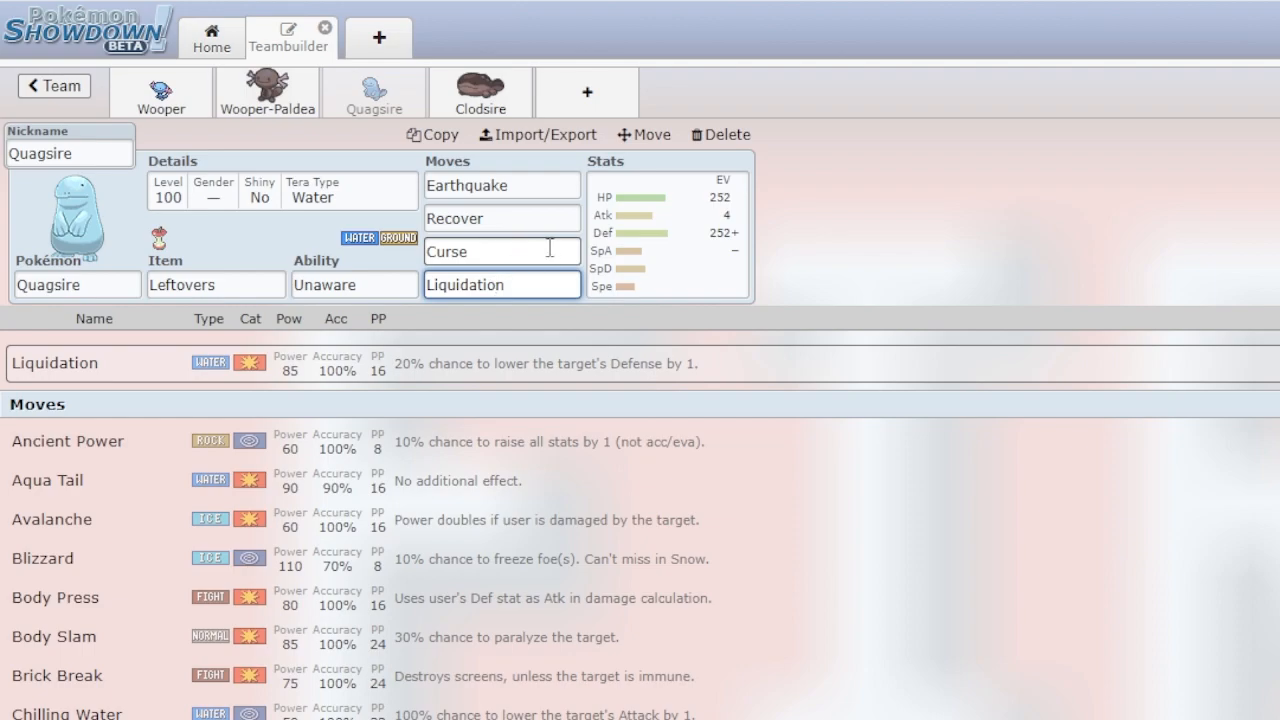
- Show Clodsire's Rocky Helmet set with Haze, Earthquake, Toxic and Recover
left_click(480, 92)
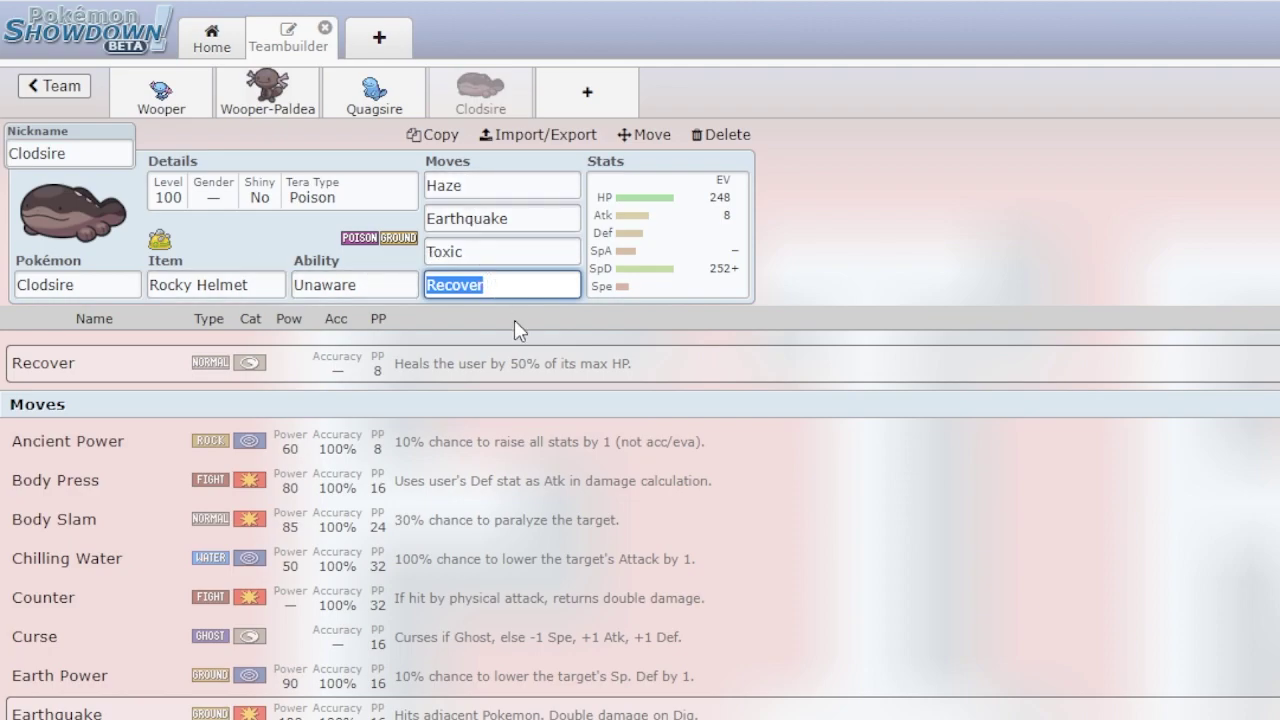
mouse_move(560, 343)
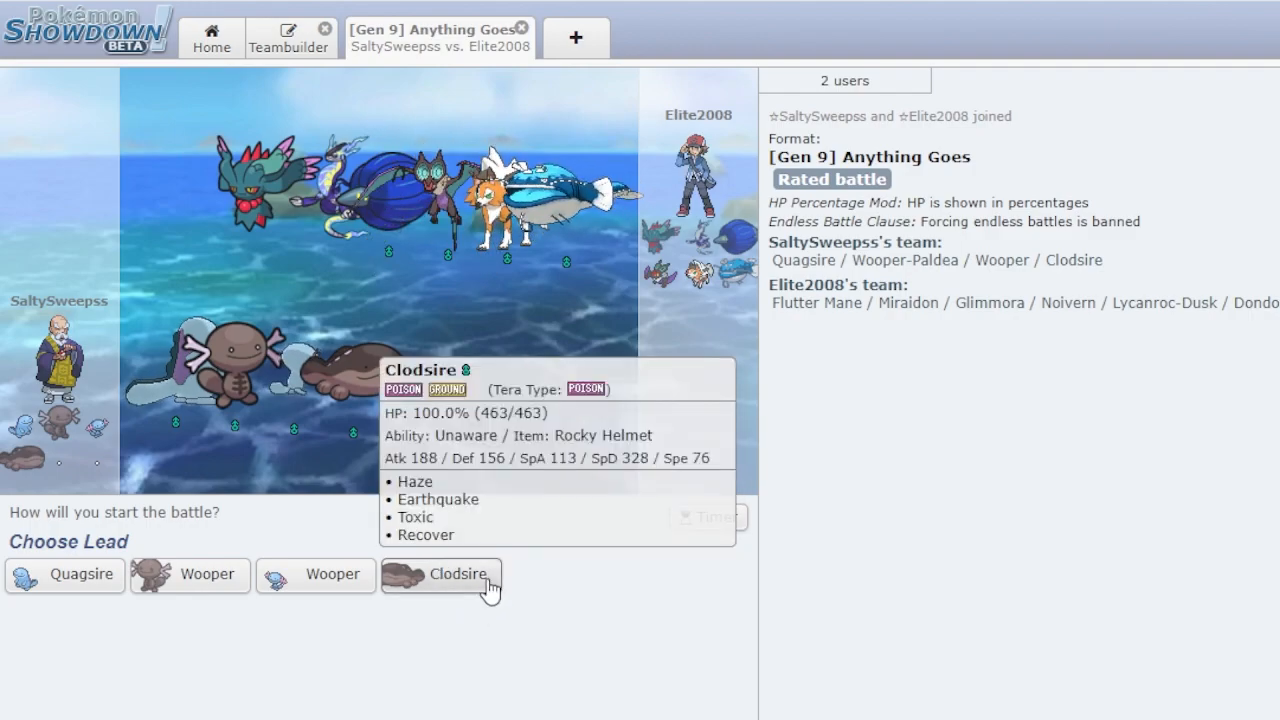
mouse_move(207, 592)
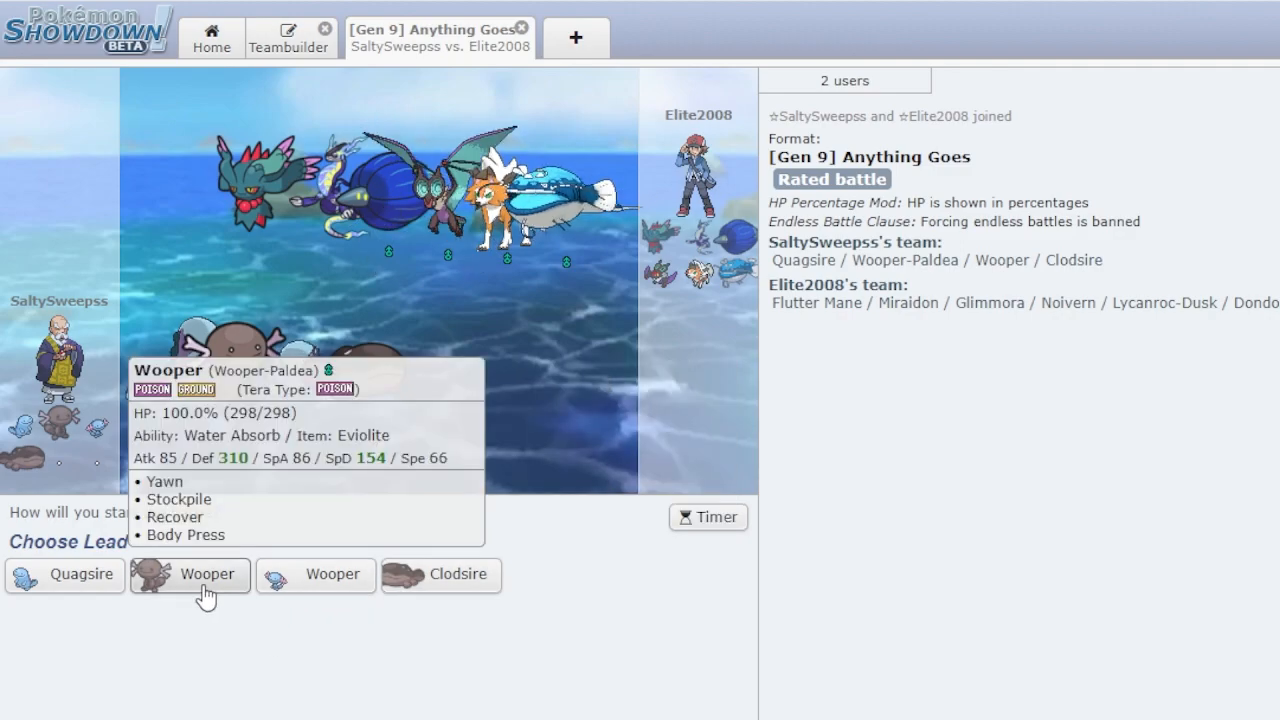
- Lead with Wooper, set Stealth Rock, then lay two layers of Spikes
left_click(189, 575)
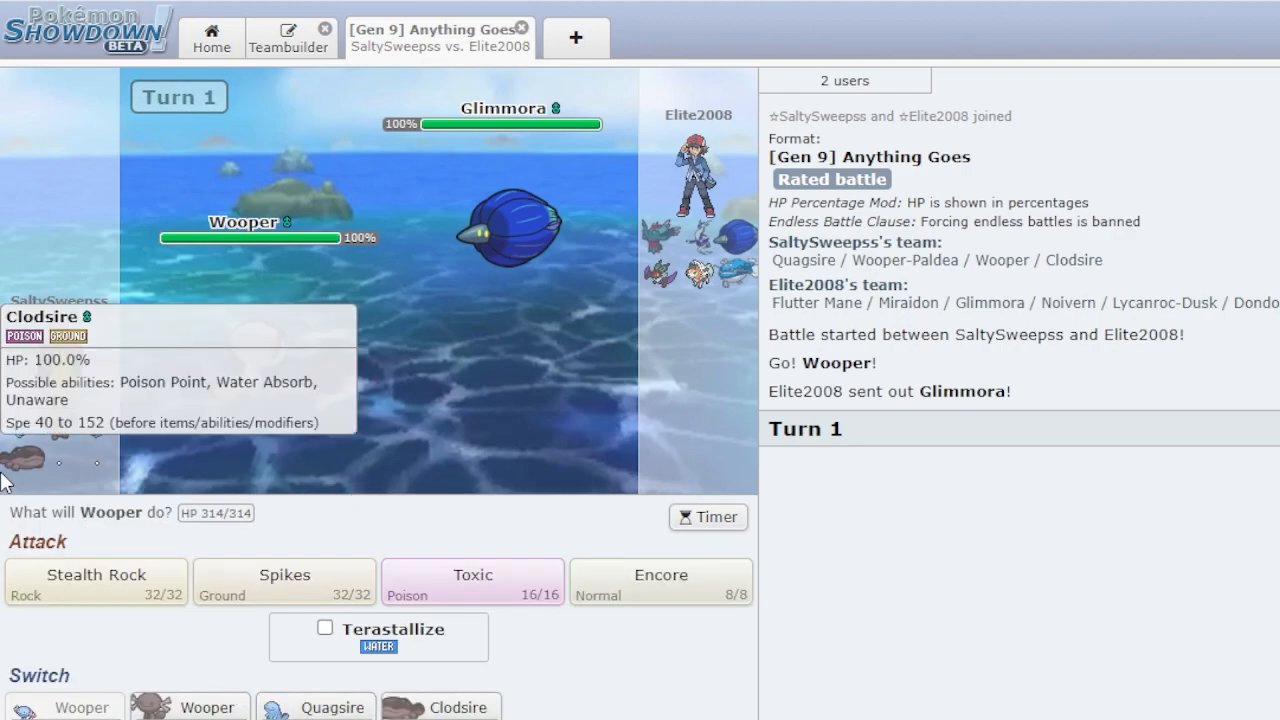
left_click(93, 574)
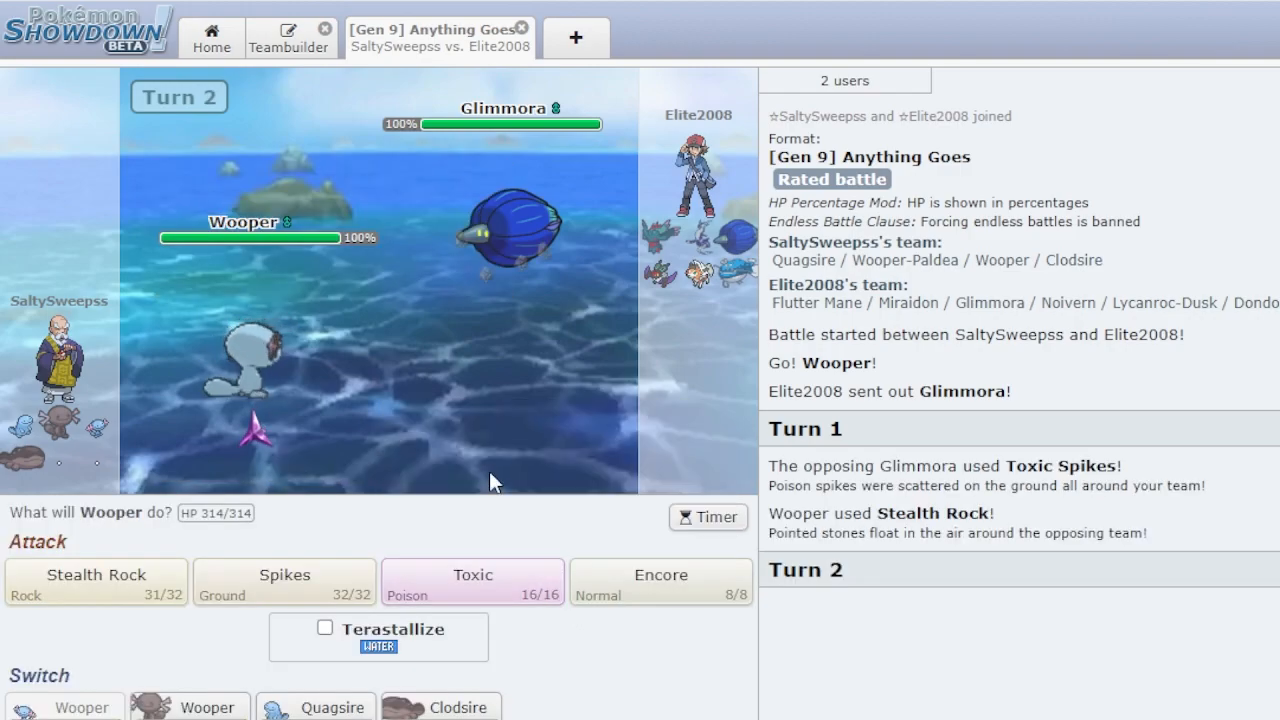
mouse_move(287, 583)
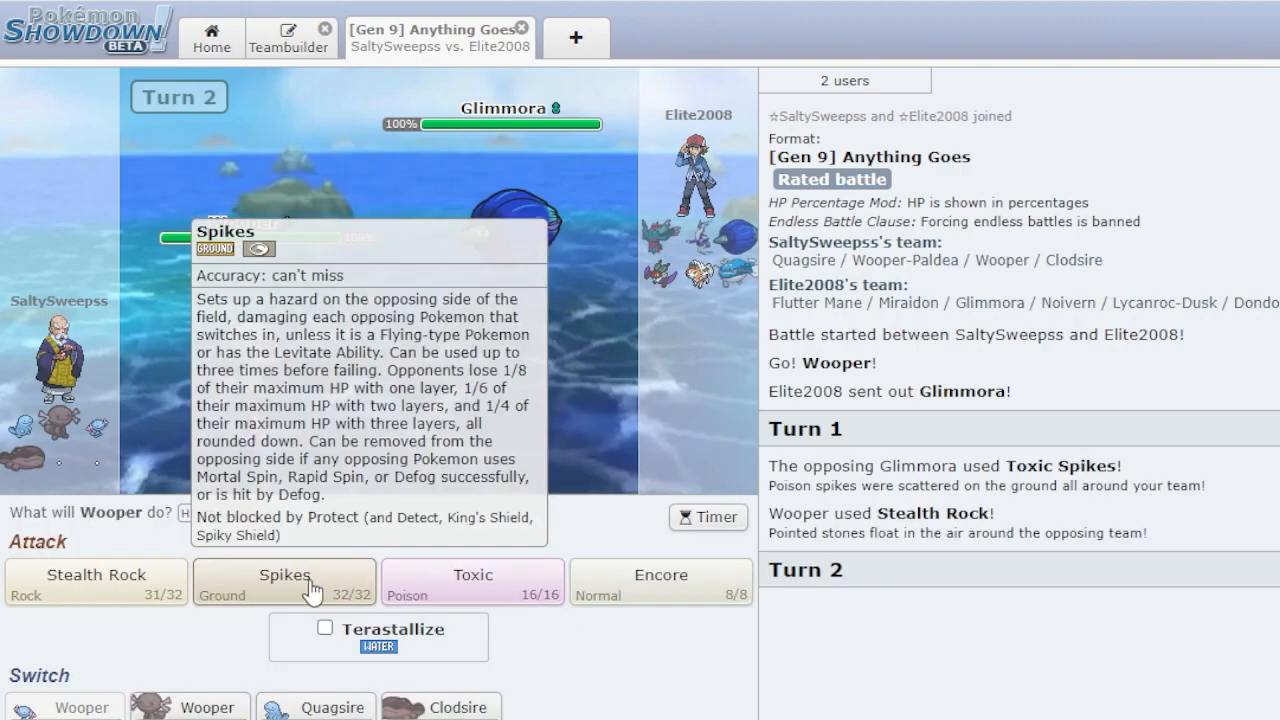
left_click(284, 582)
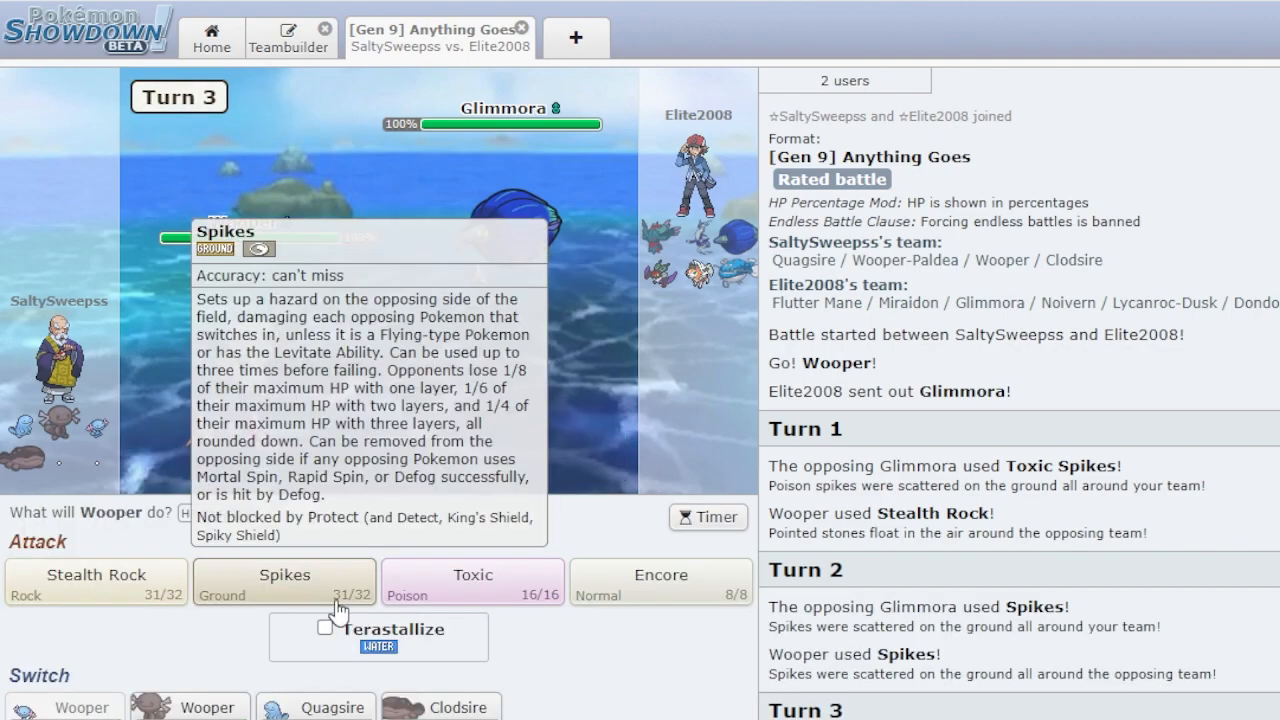
left_click(284, 582)
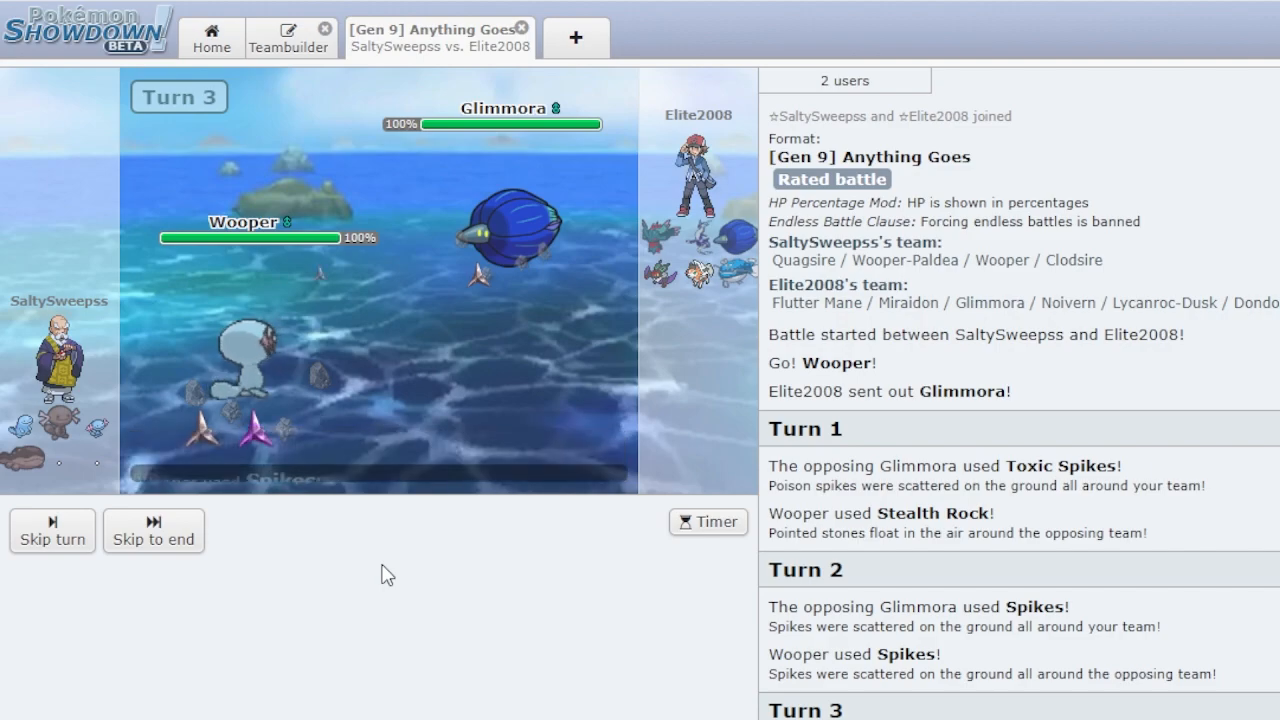
mouse_move(472, 582)
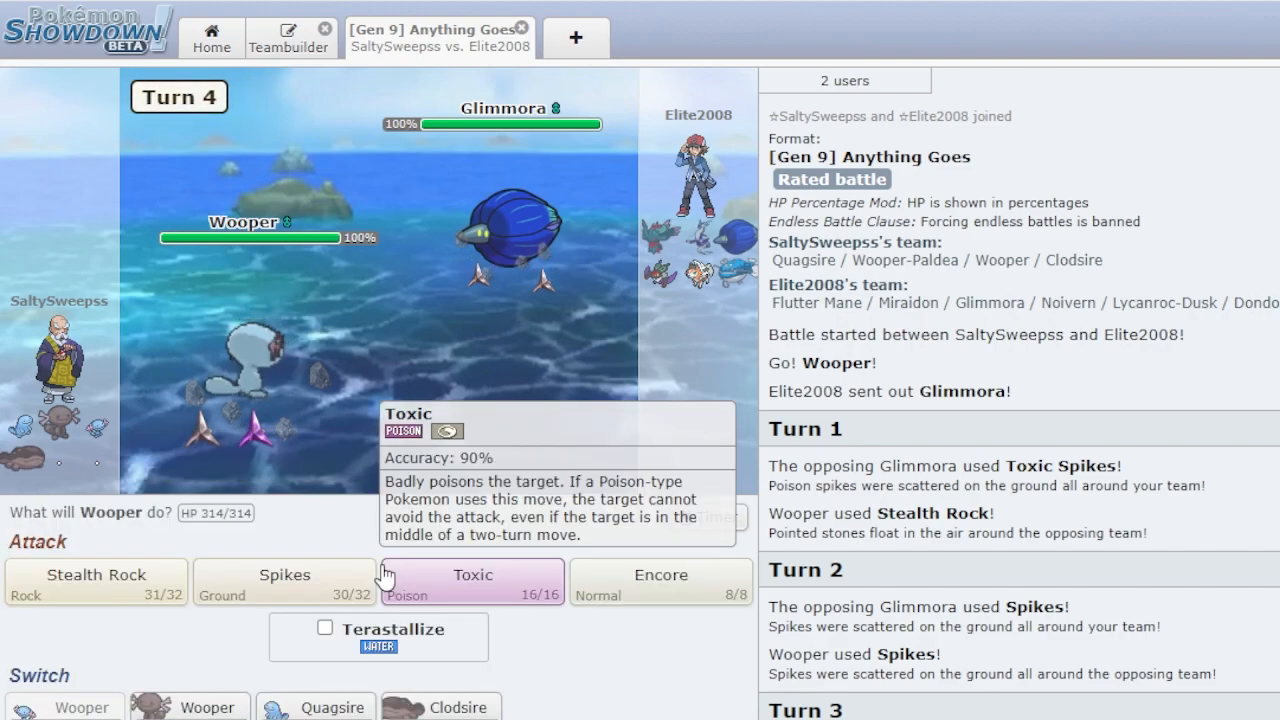
mouse_move(687, 595)
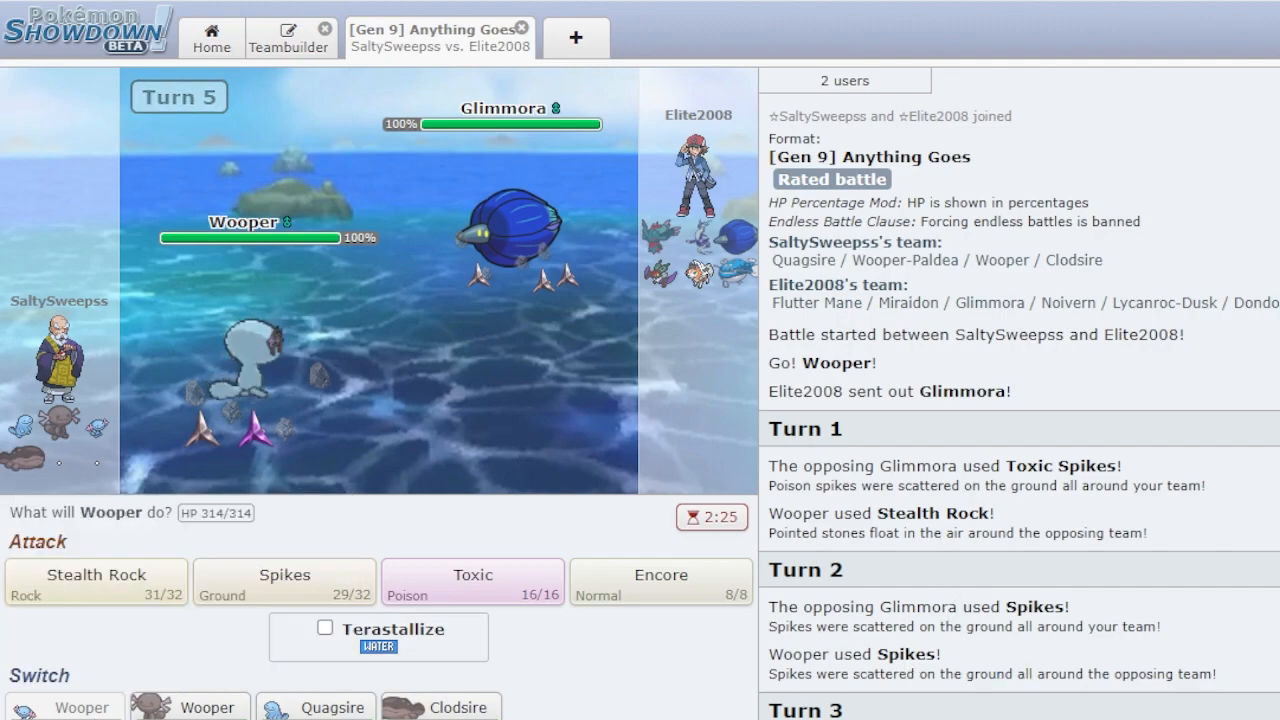
mouse_move(456, 707)
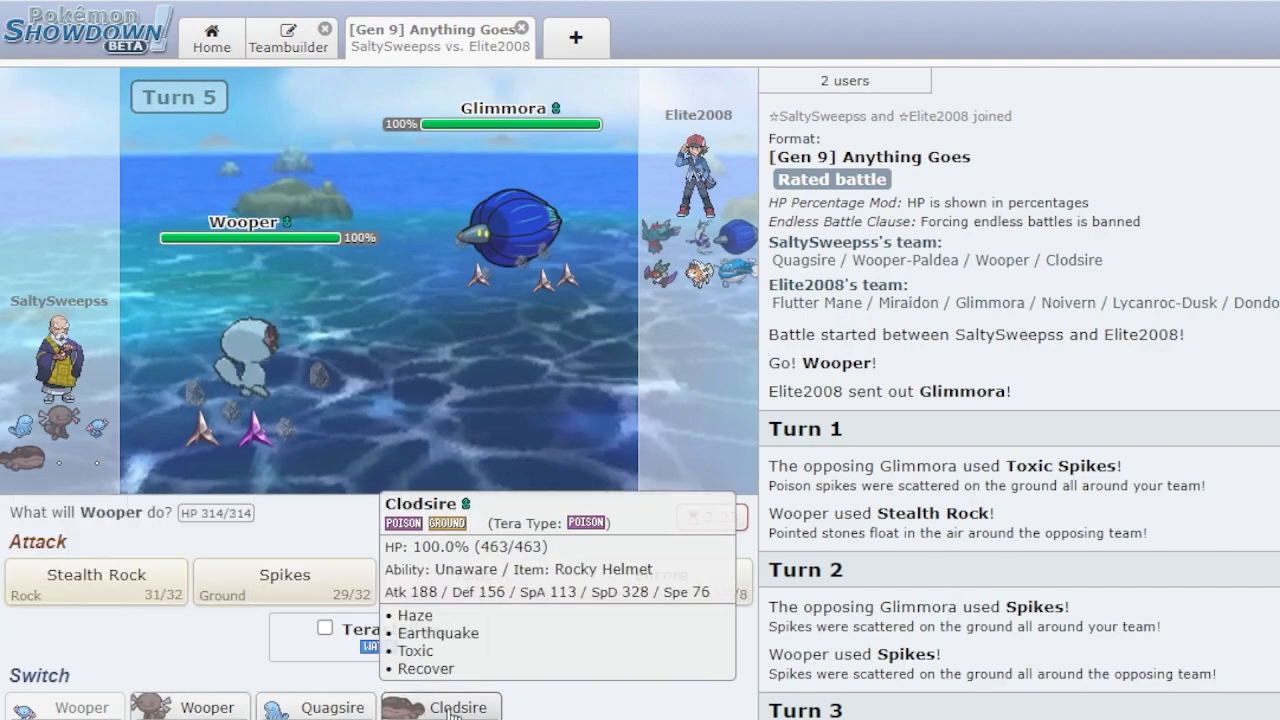
left_click(465, 706)
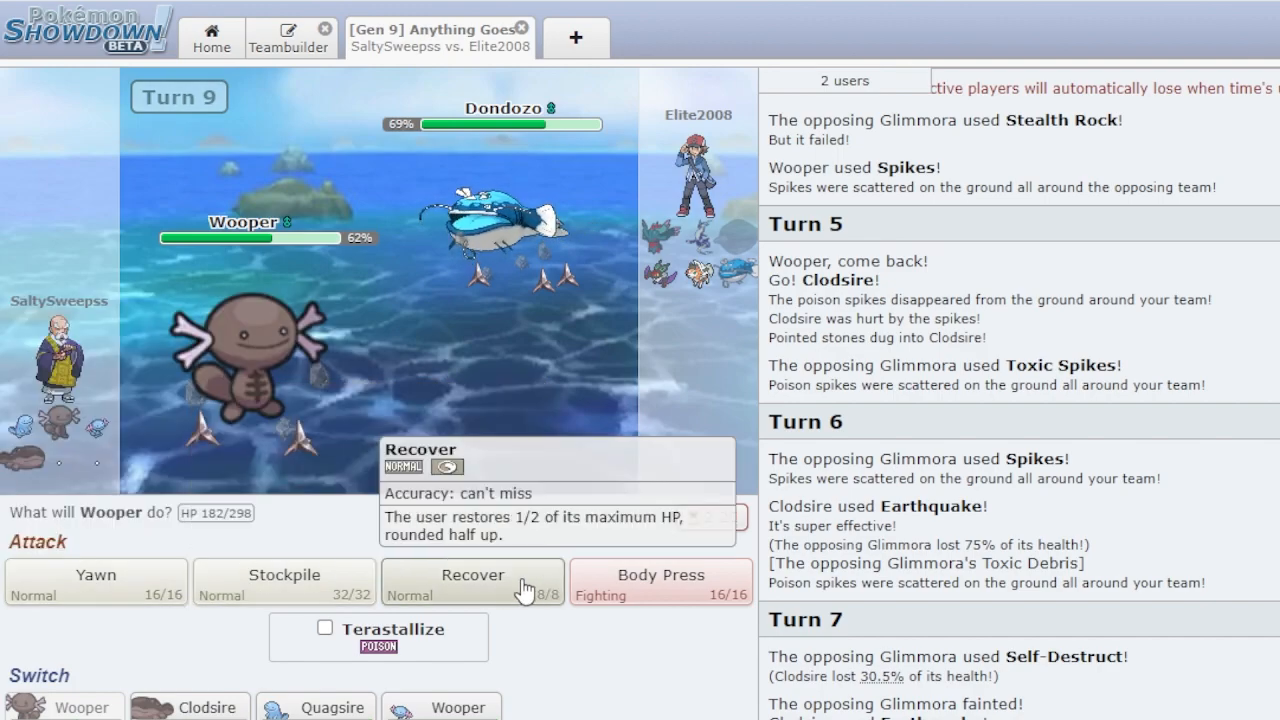
mouse_move(318, 586)
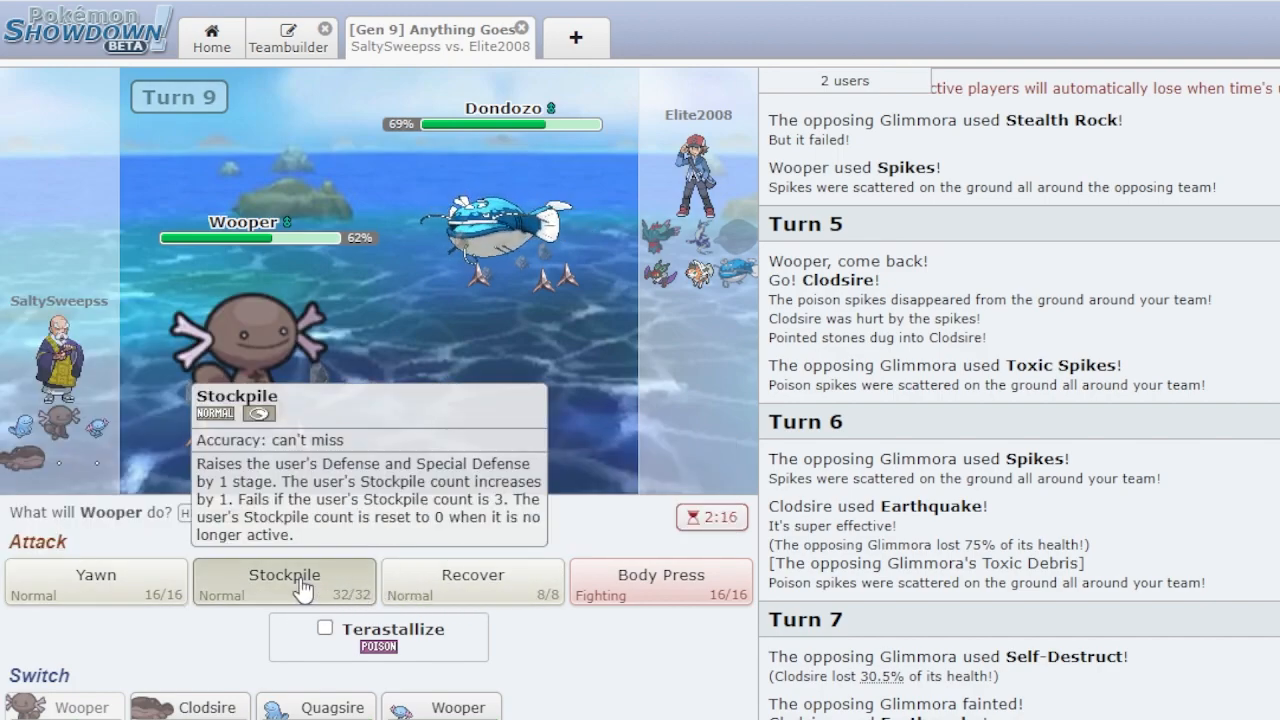
- Use Stockpile with Wooper-Paldea on two consecutive turns
left_click(284, 583)
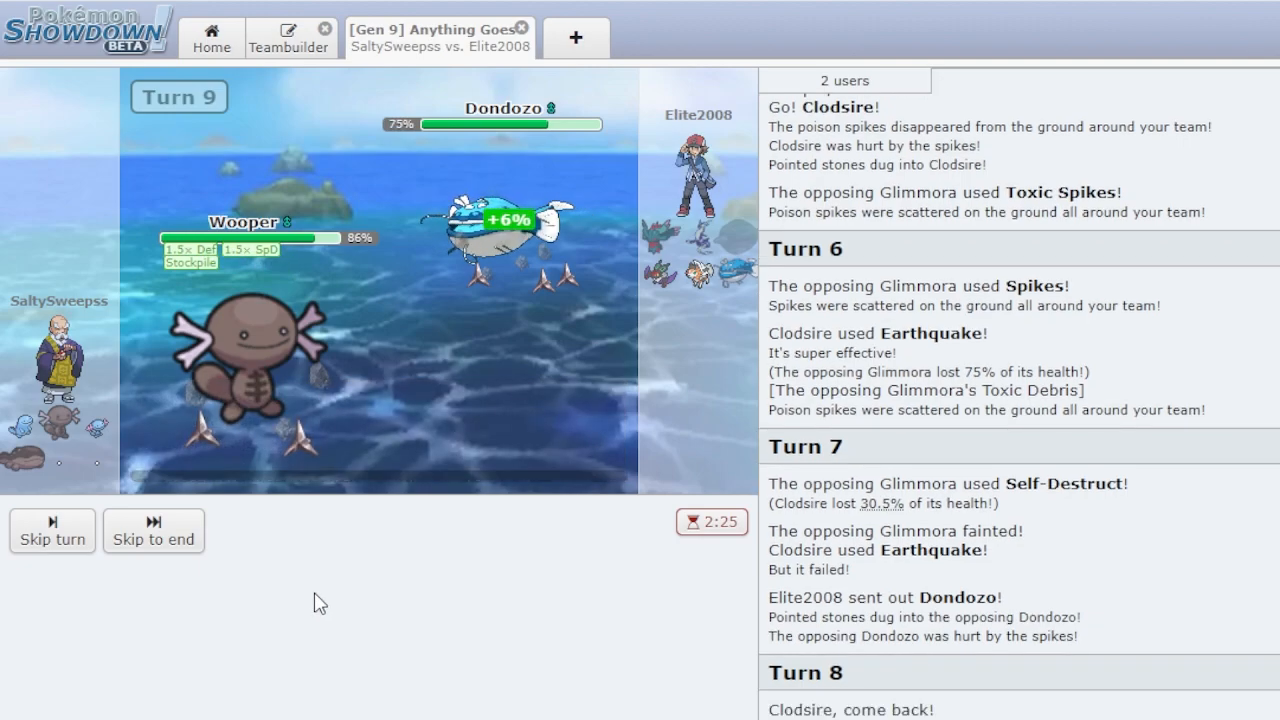
mouse_move(295, 585)
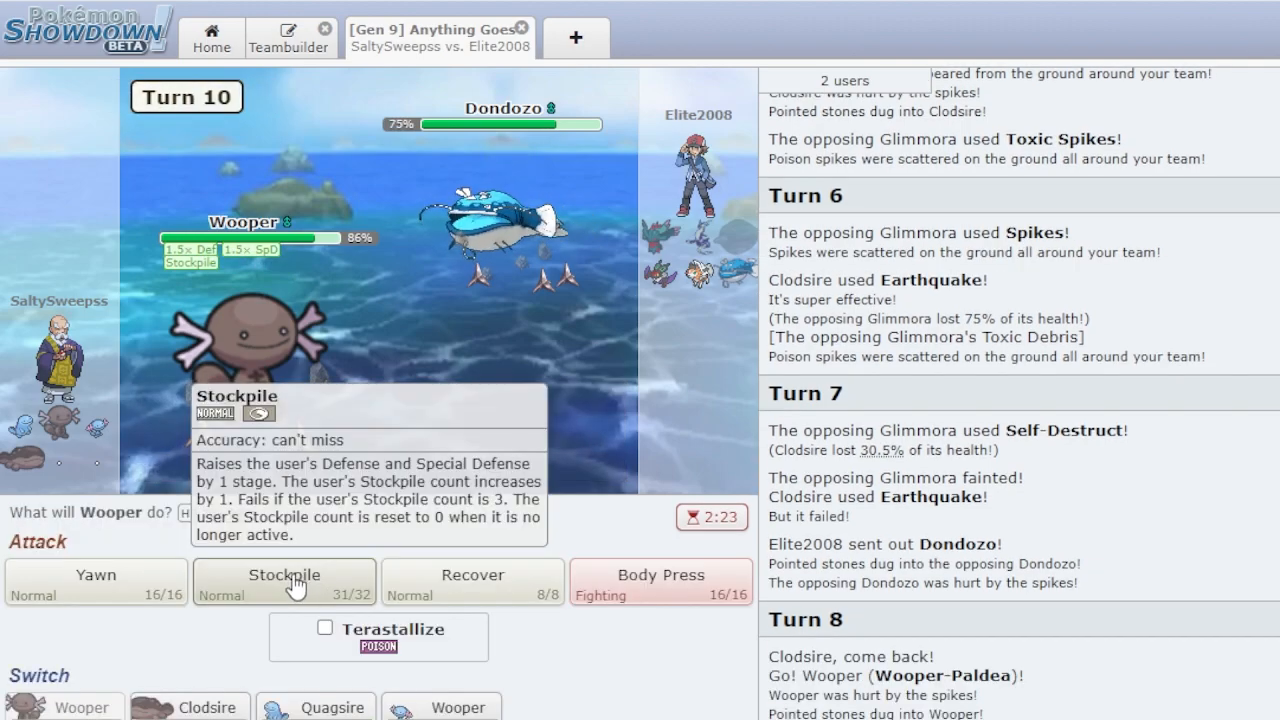
left_click(284, 582)
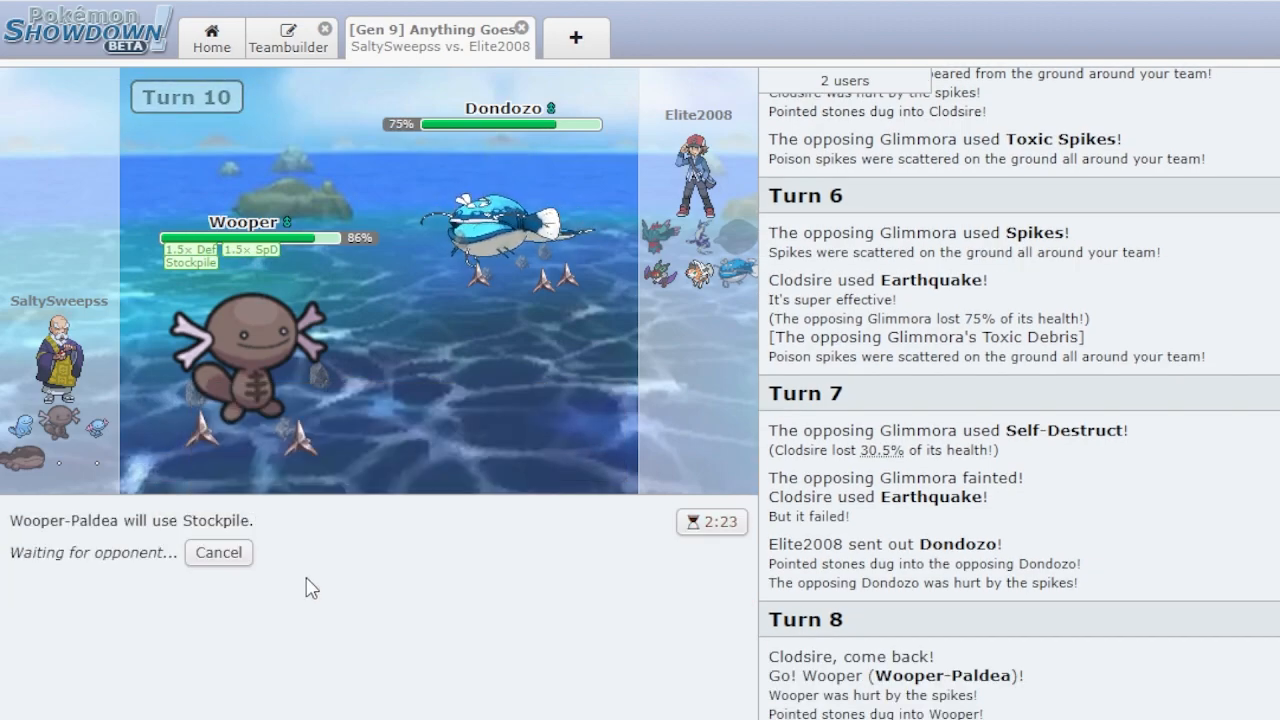
mouse_move(346, 557)
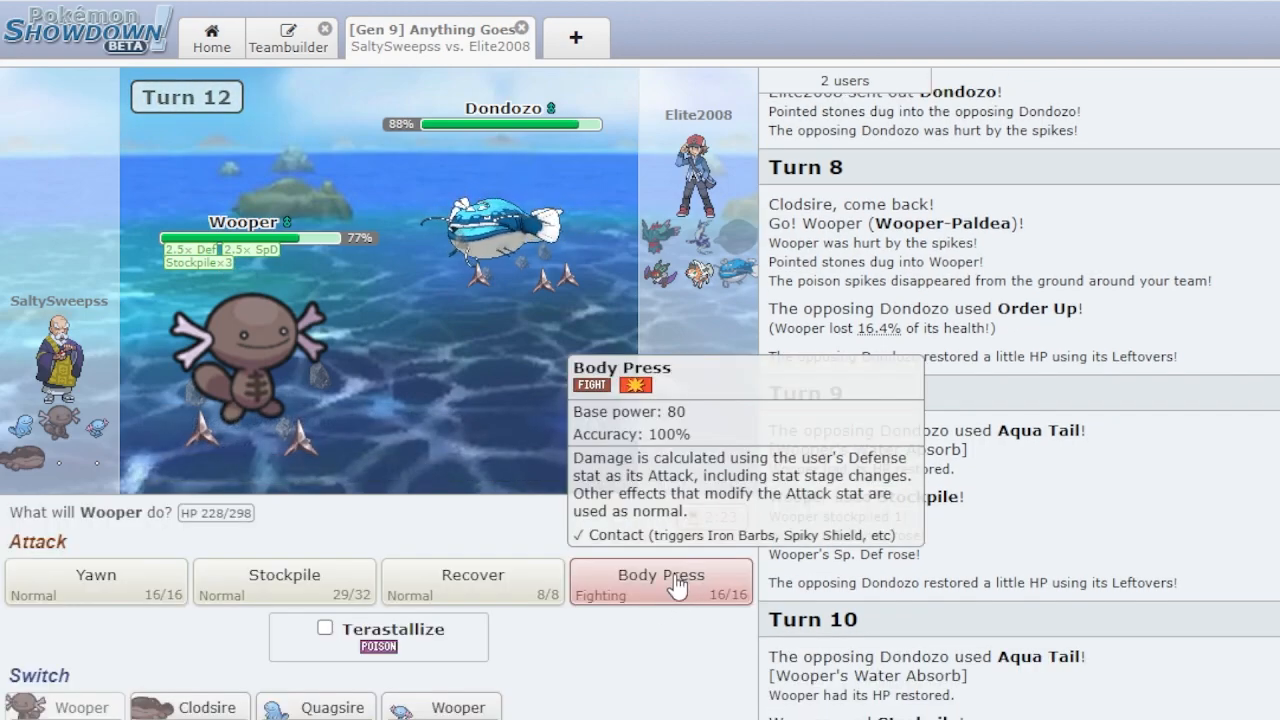
mouse_move(70, 590)
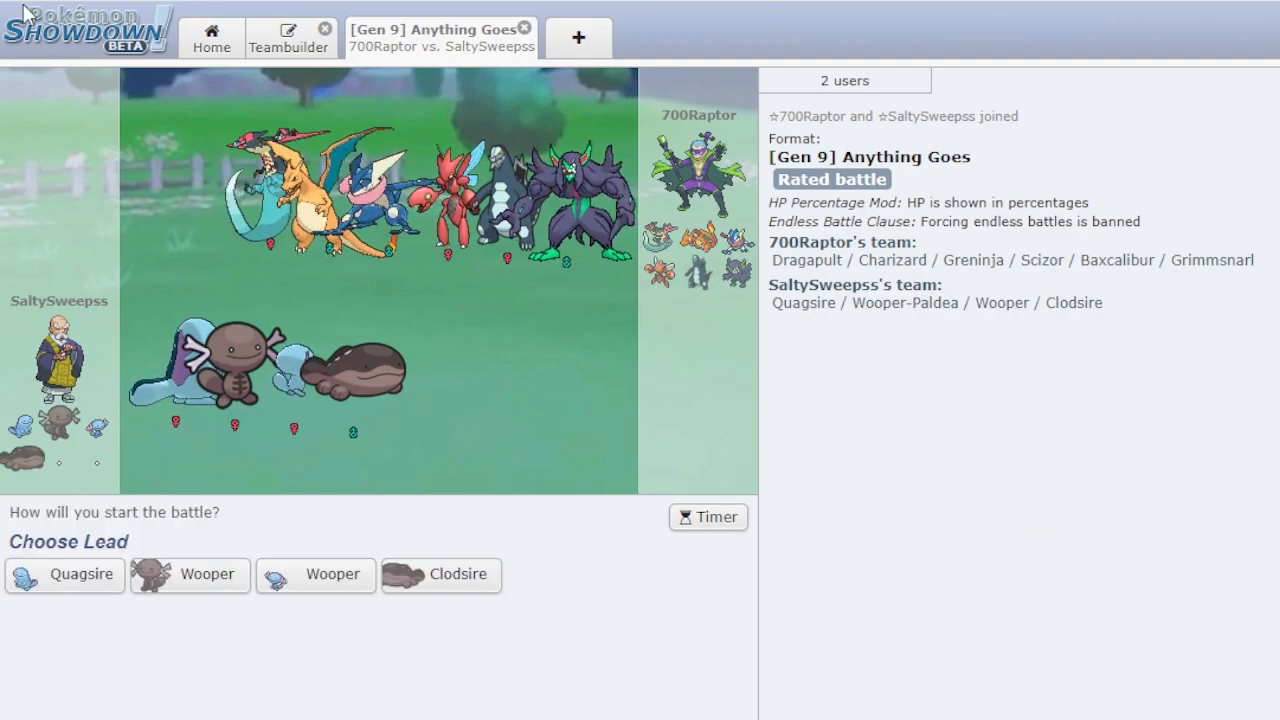
mouse_move(560, 448)
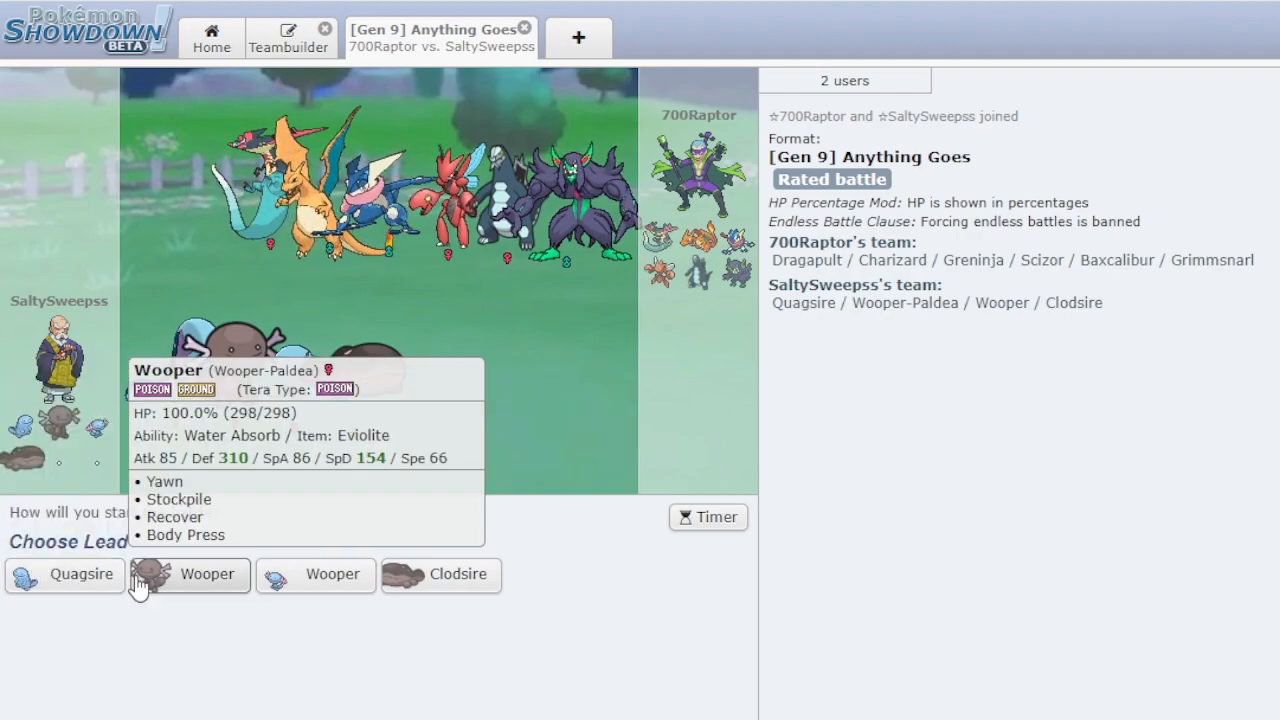
- Choose Wooper as the lead in team preview against 700Raptor
left_click(208, 575)
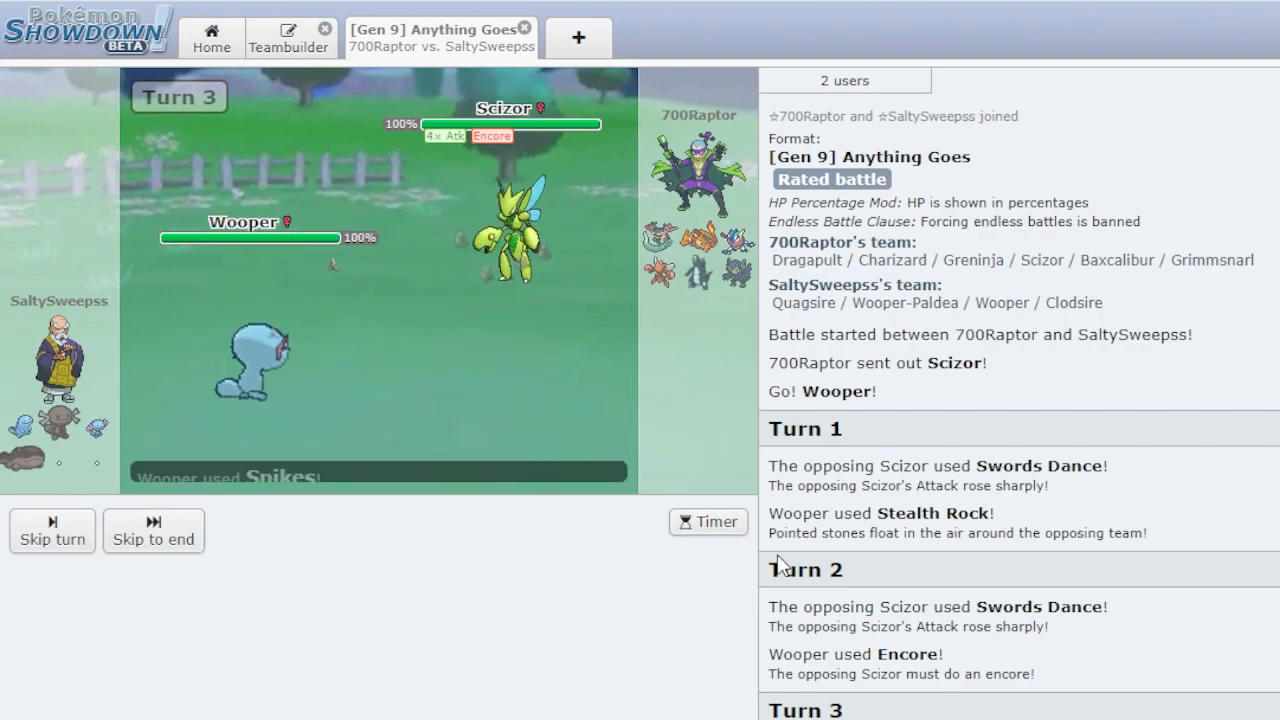
mouse_move(265, 595)
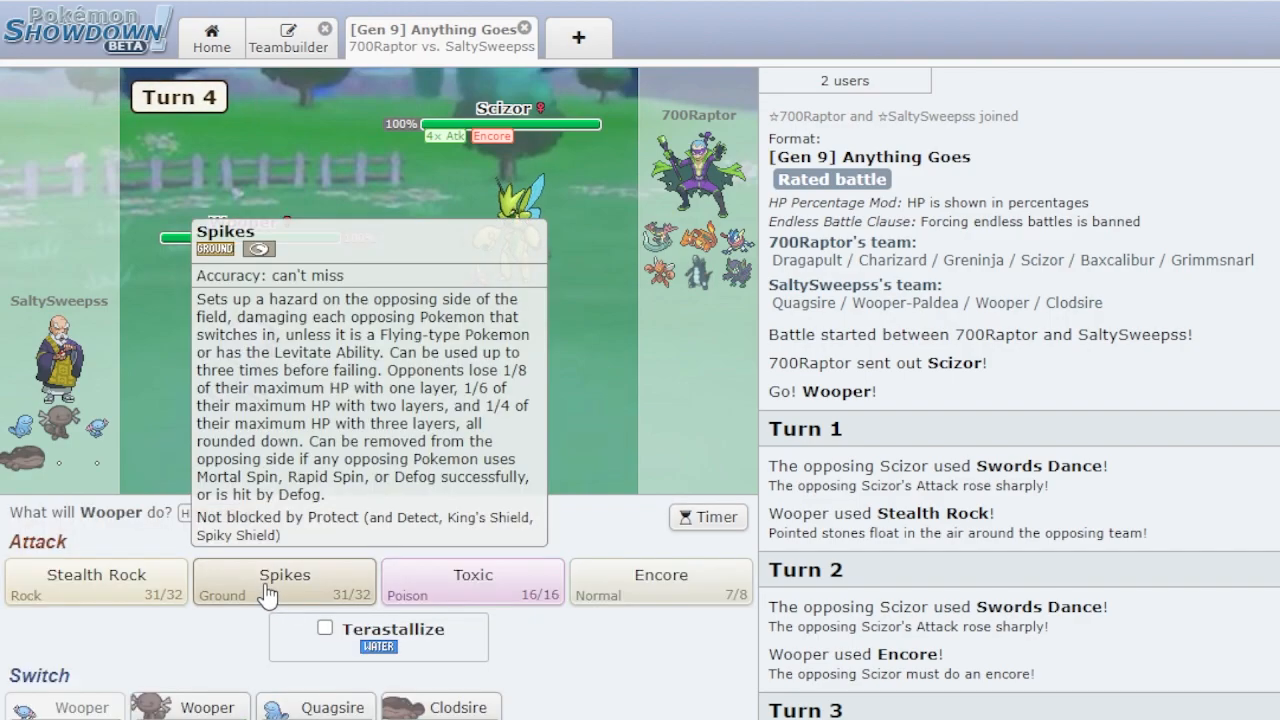
- Have Wooper use Spikes, then Encore Scizor's Bullet Punch
left_click(284, 580)
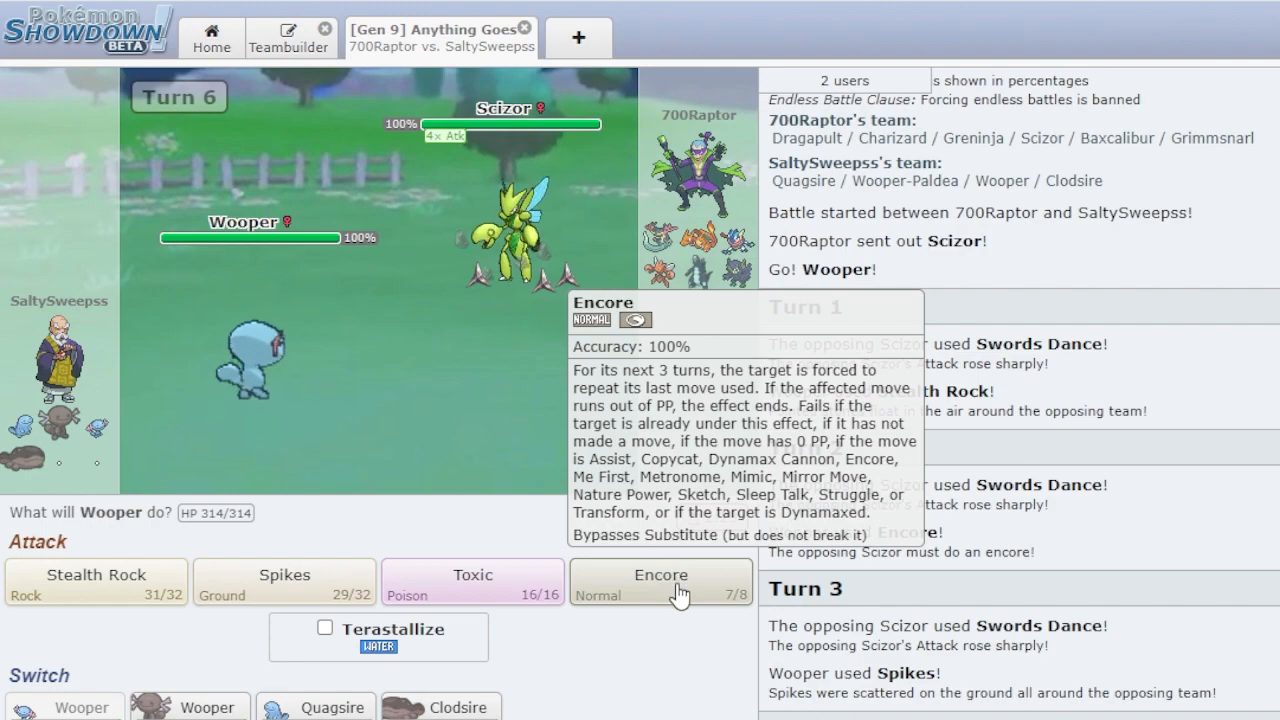
left_click(660, 581)
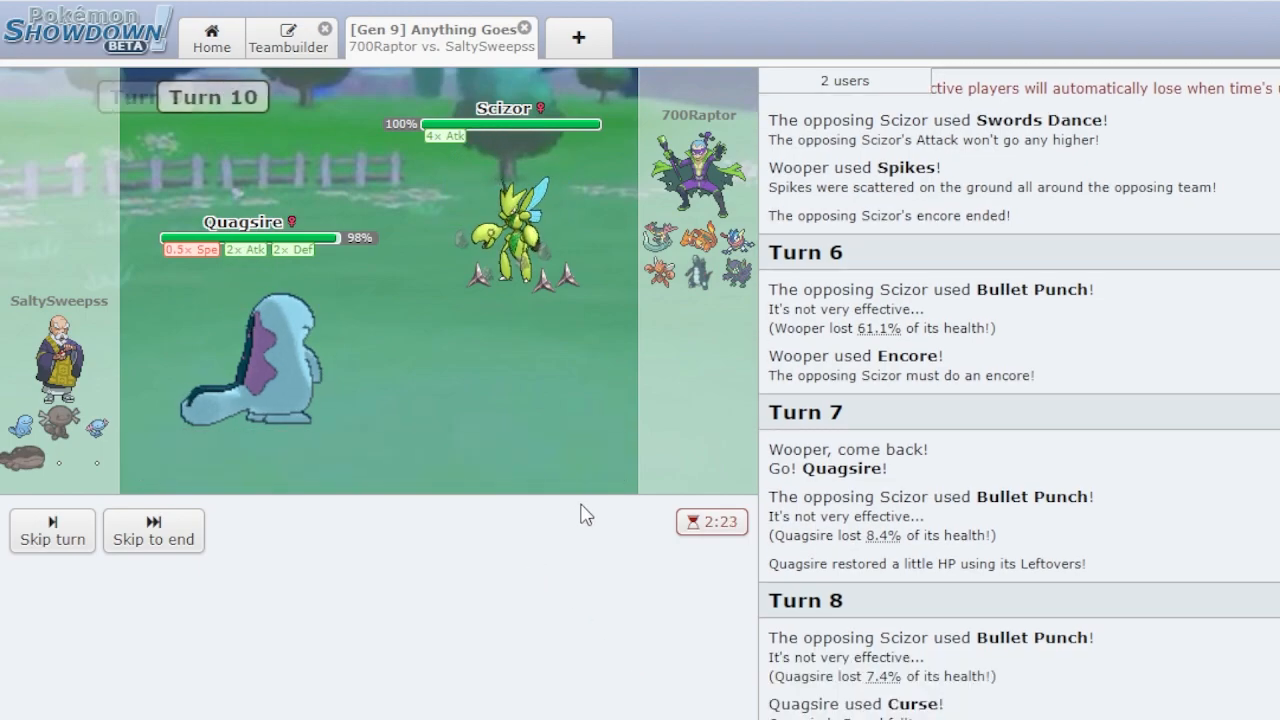
mouse_move(472, 582)
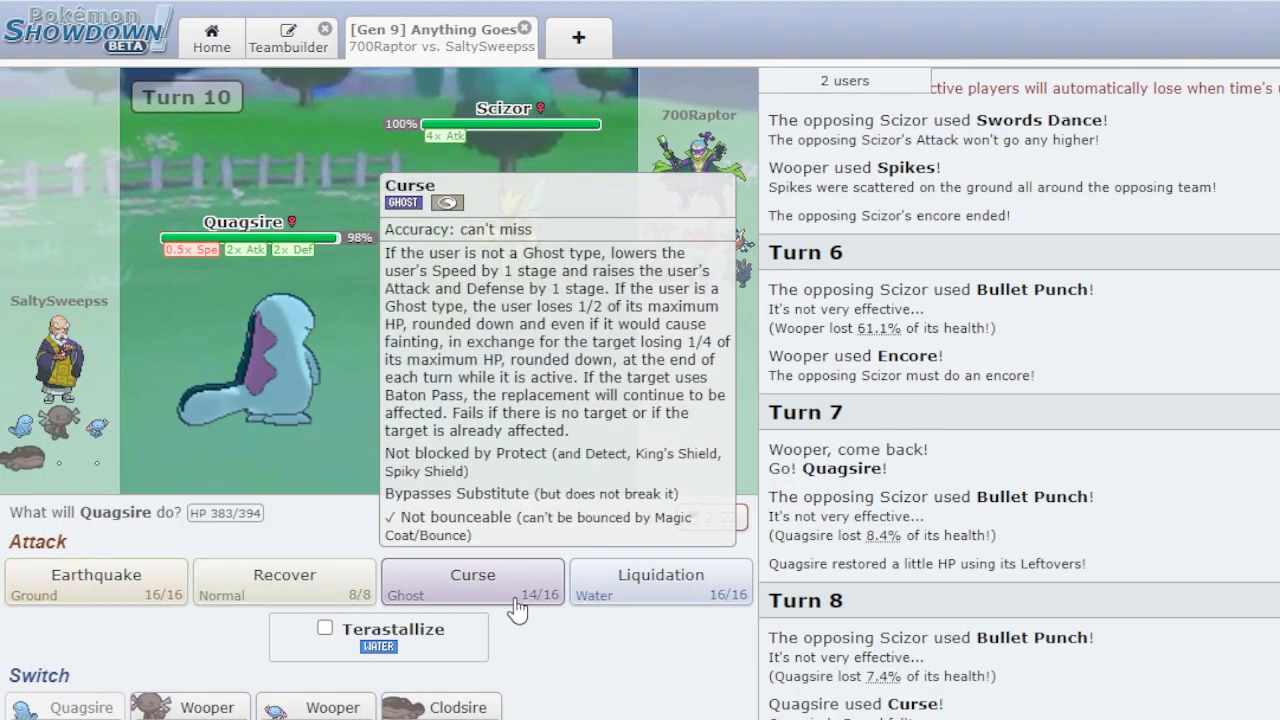
- Use Curse with Quagsire toward +3 Attack and Defense
left_click(472, 582)
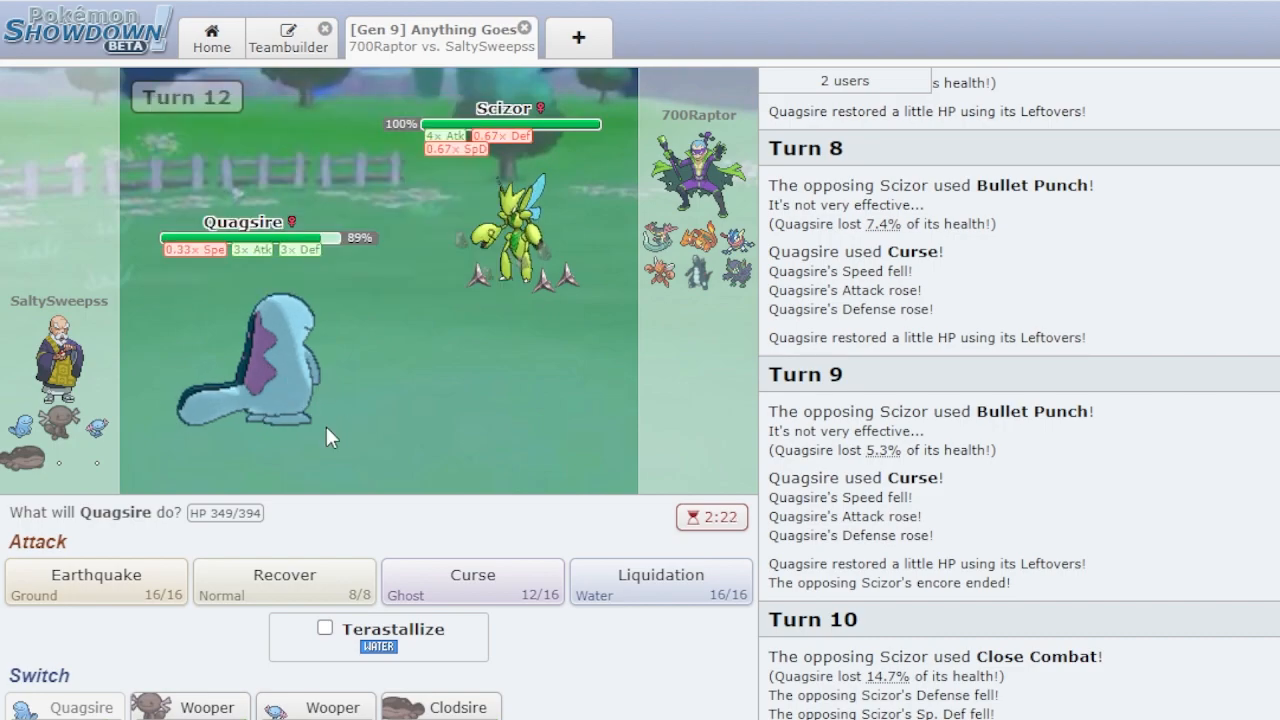
- Curse once more with Quagsire, then Earthquake to knock out Baxcalibur
left_click(472, 582)
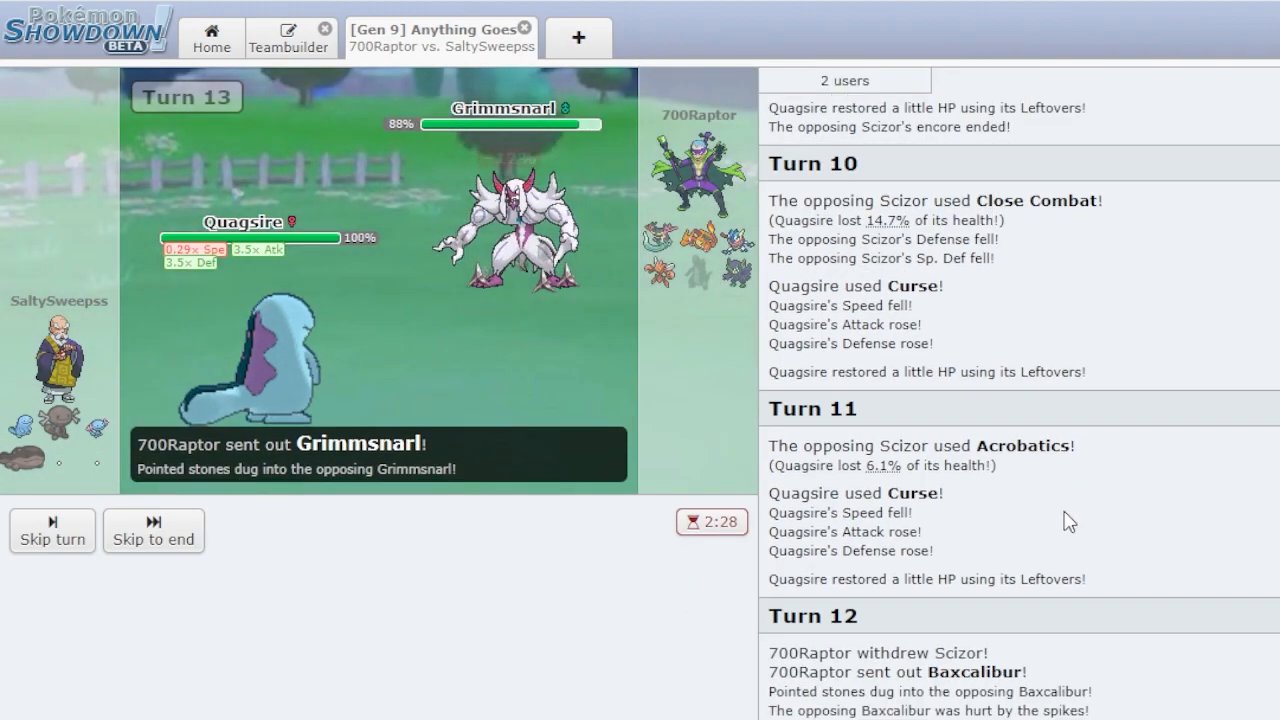
left_click(153, 531)
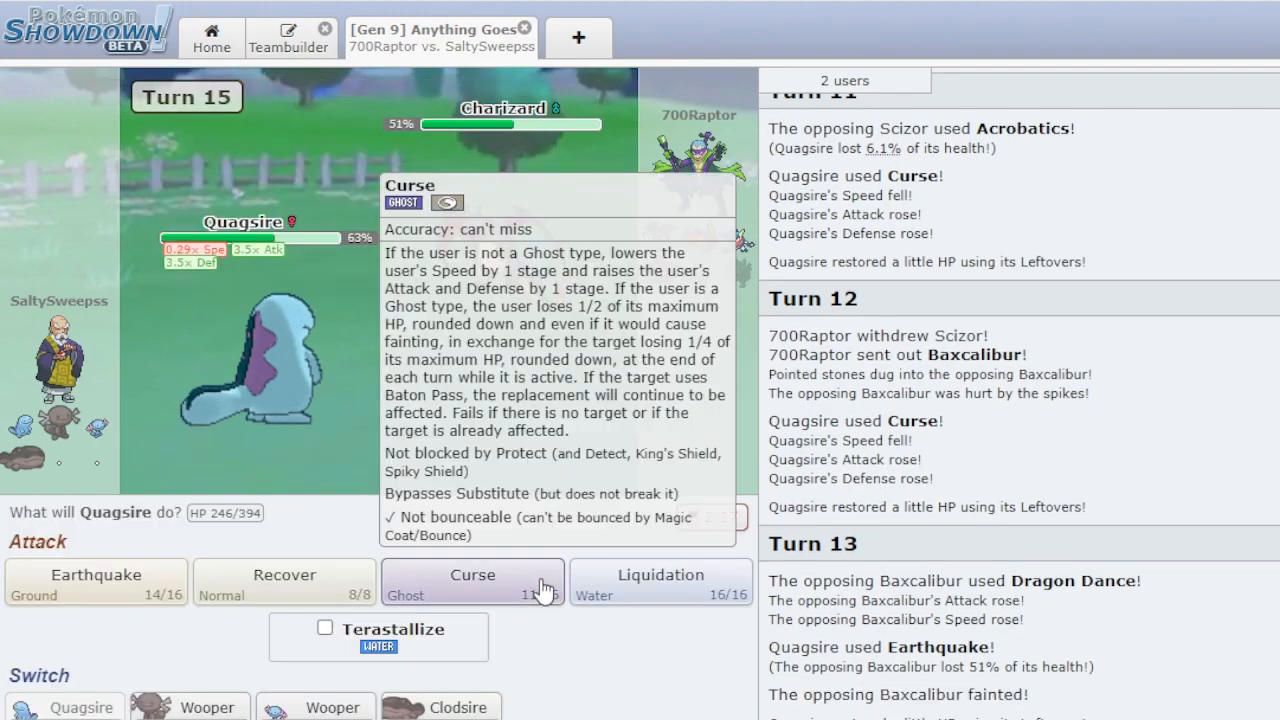
- Recover, Liquidation Charizard, Earthquake Greninja, then Liquidation the incoming Dragapult
left_click(472, 582)
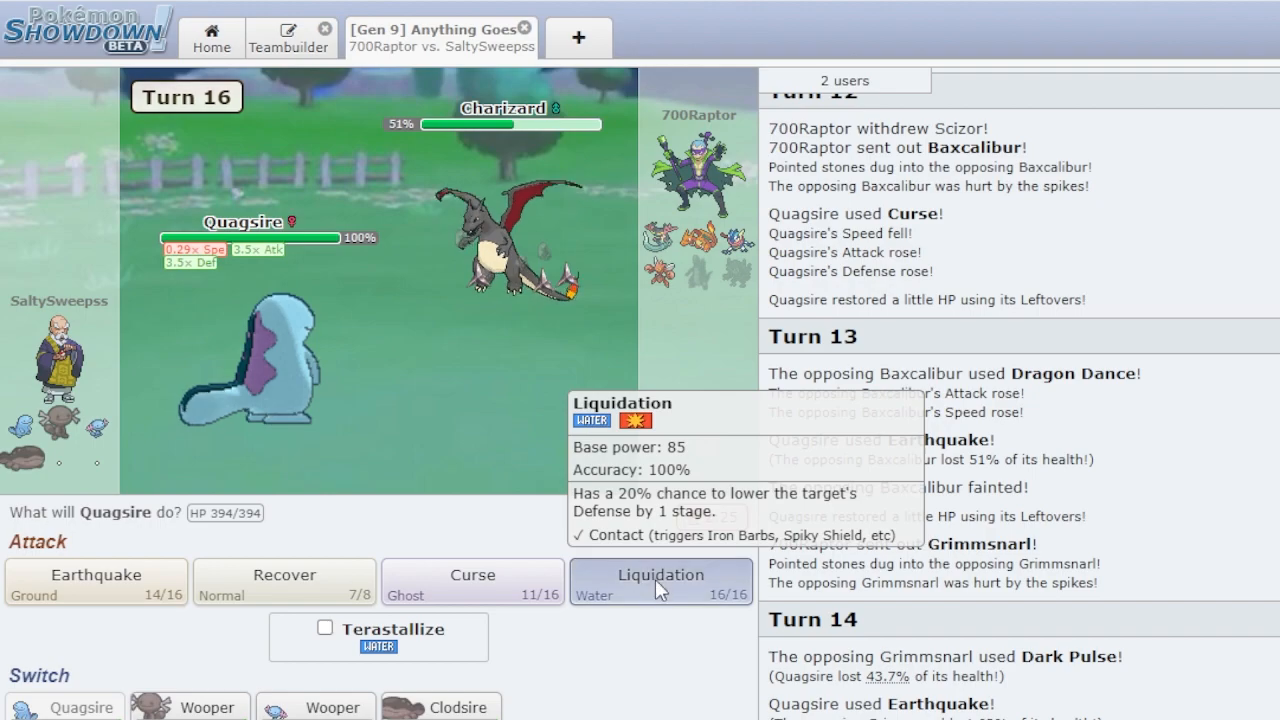
left_click(660, 581)
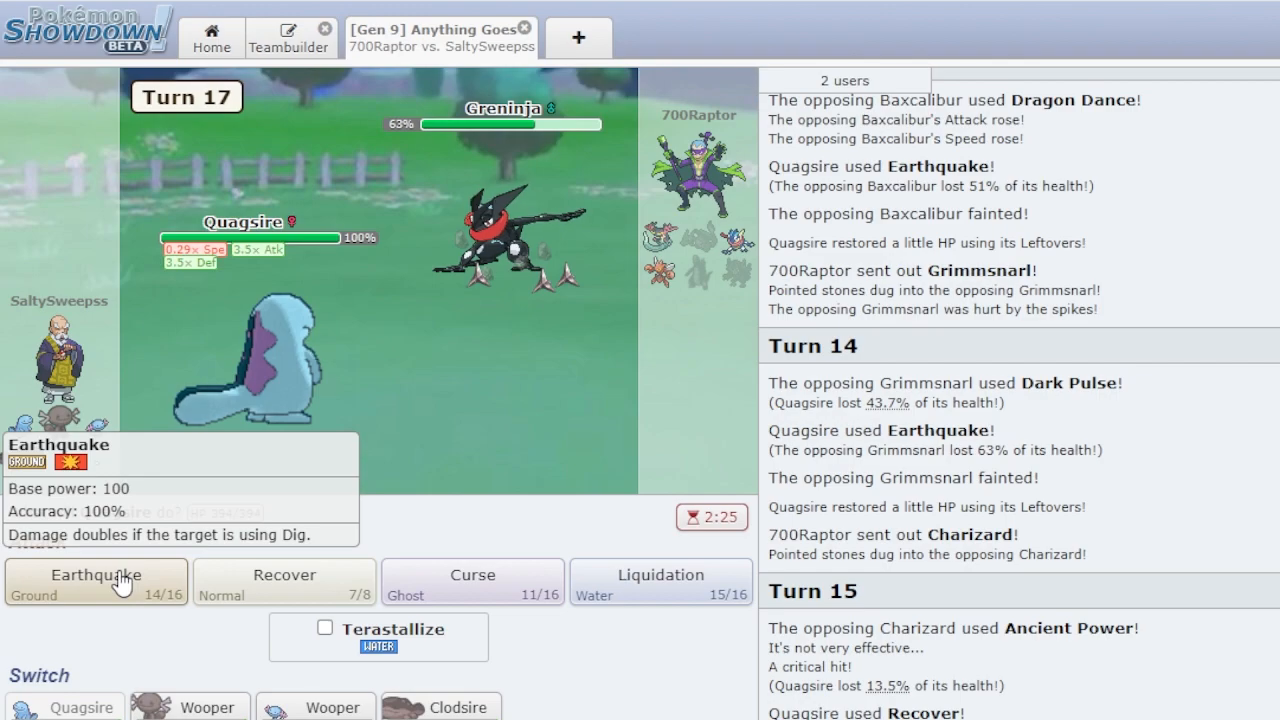
left_click(90, 575)
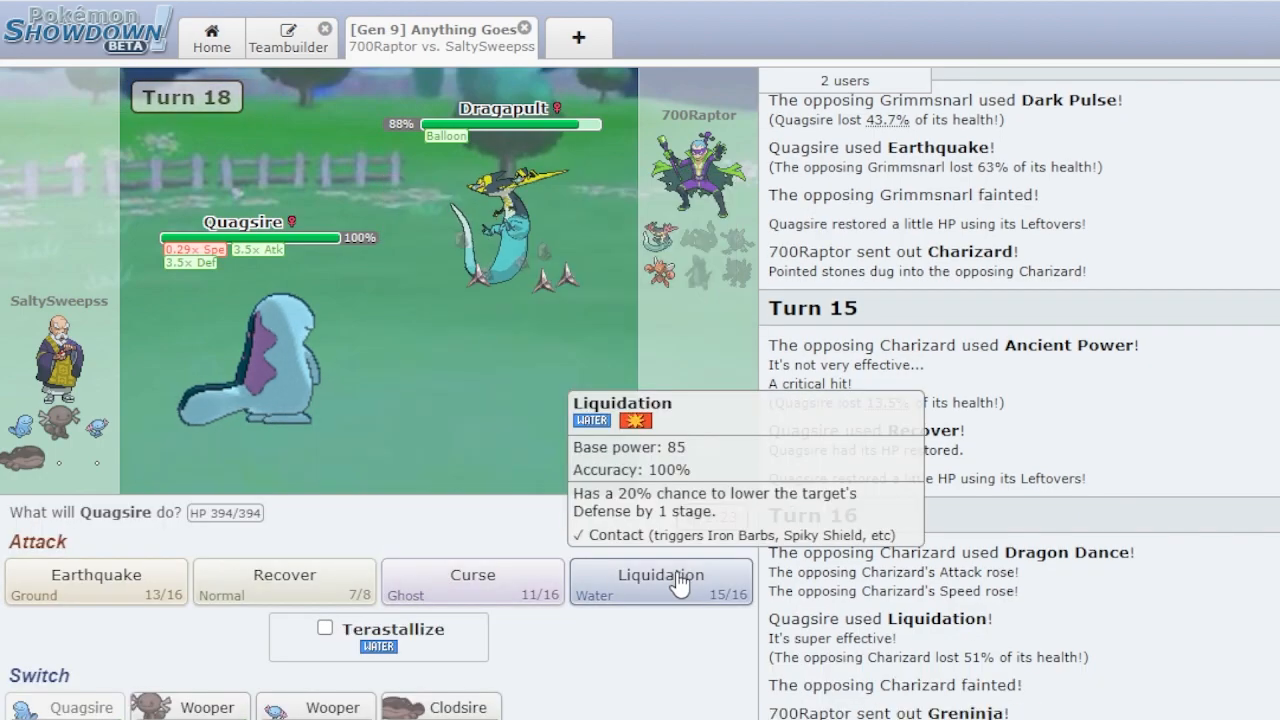
left_click(659, 575)
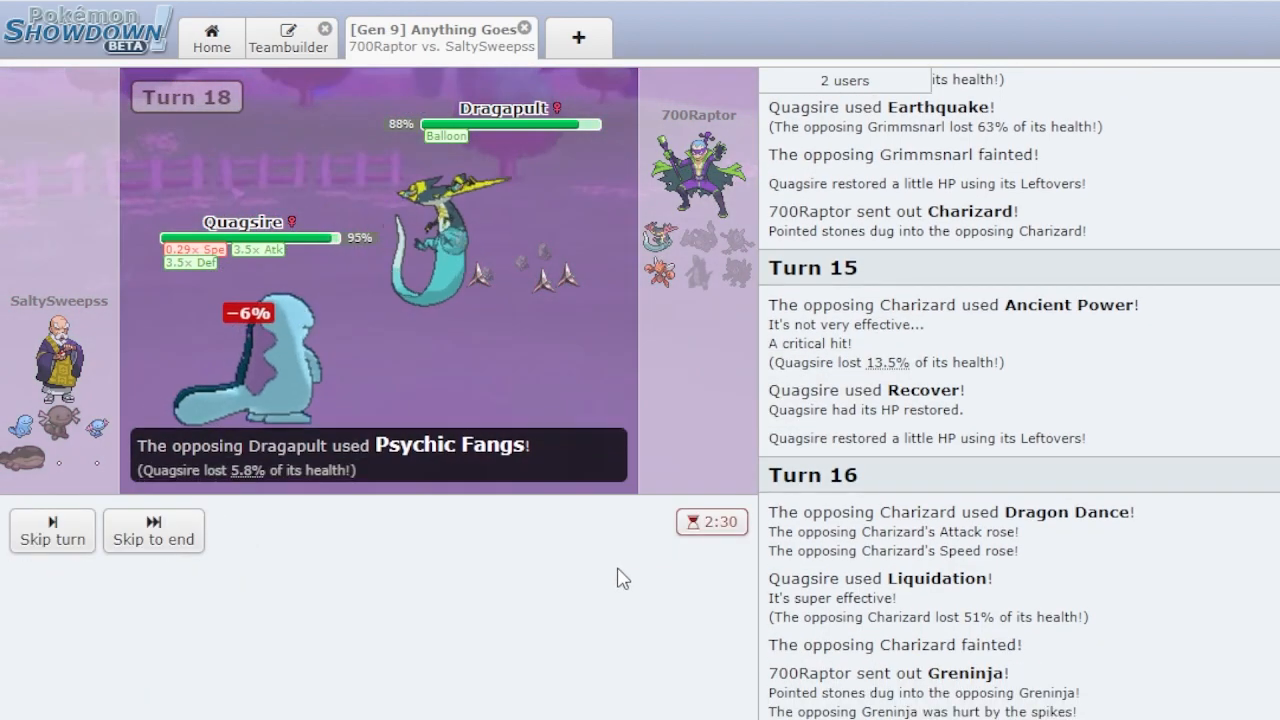